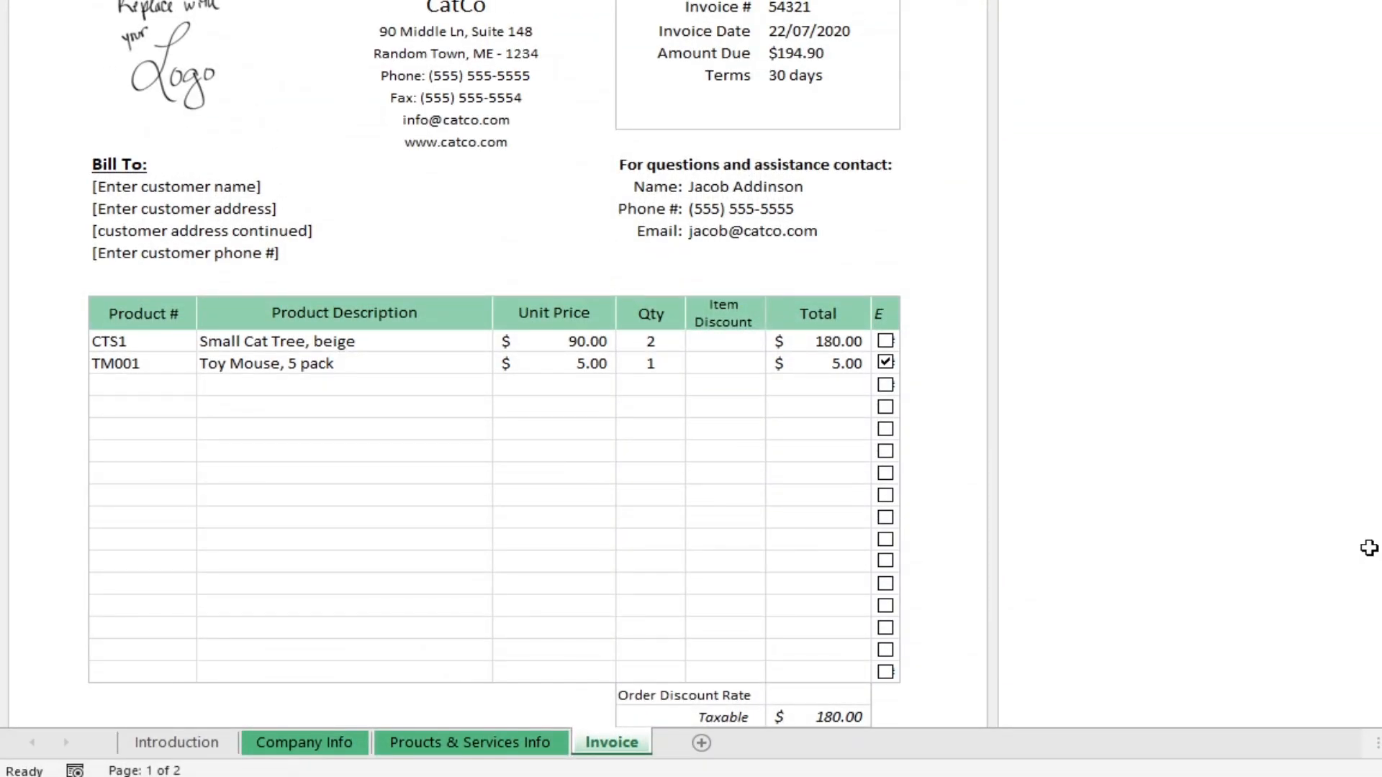
Switch from the invoice sample to the blank Sheet2 with the Developer ribbon available.
click(885, 340)
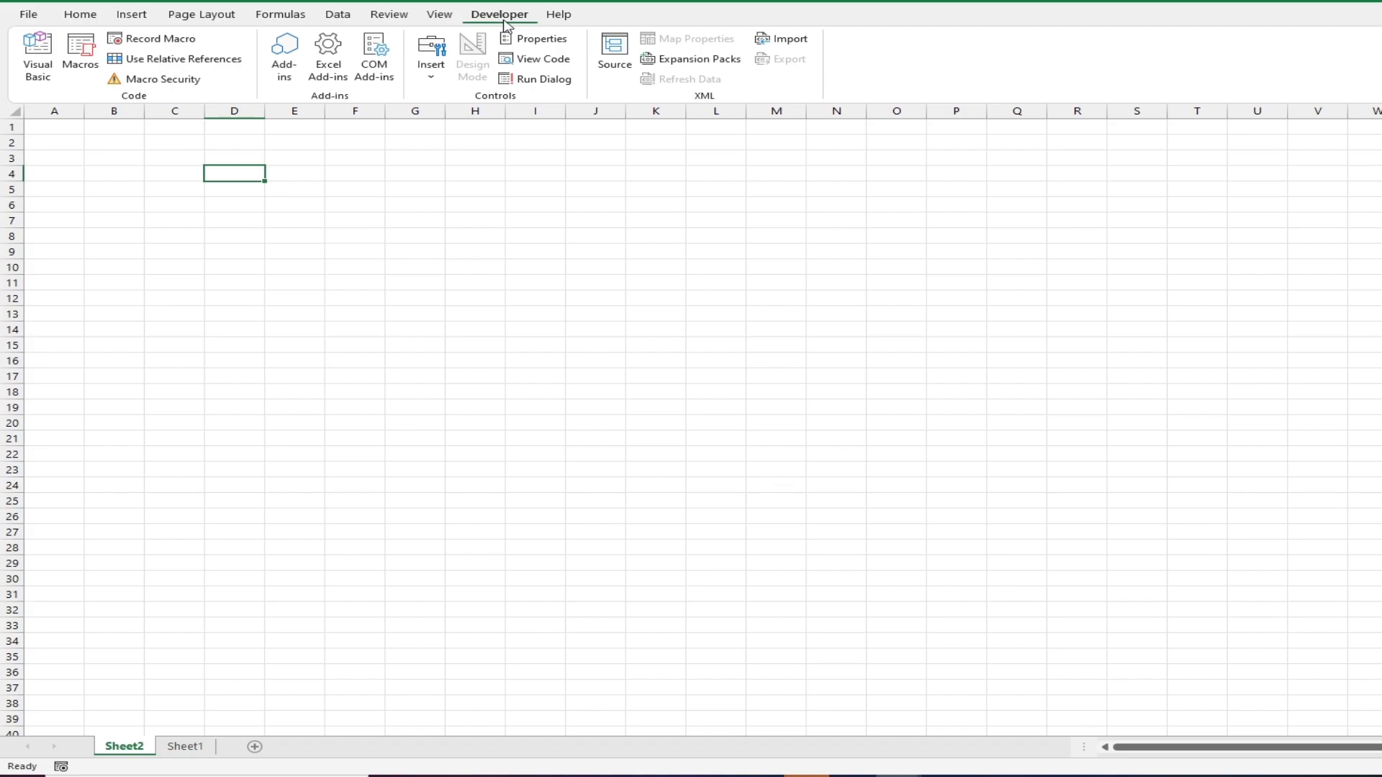
mouse_move(531, 27)
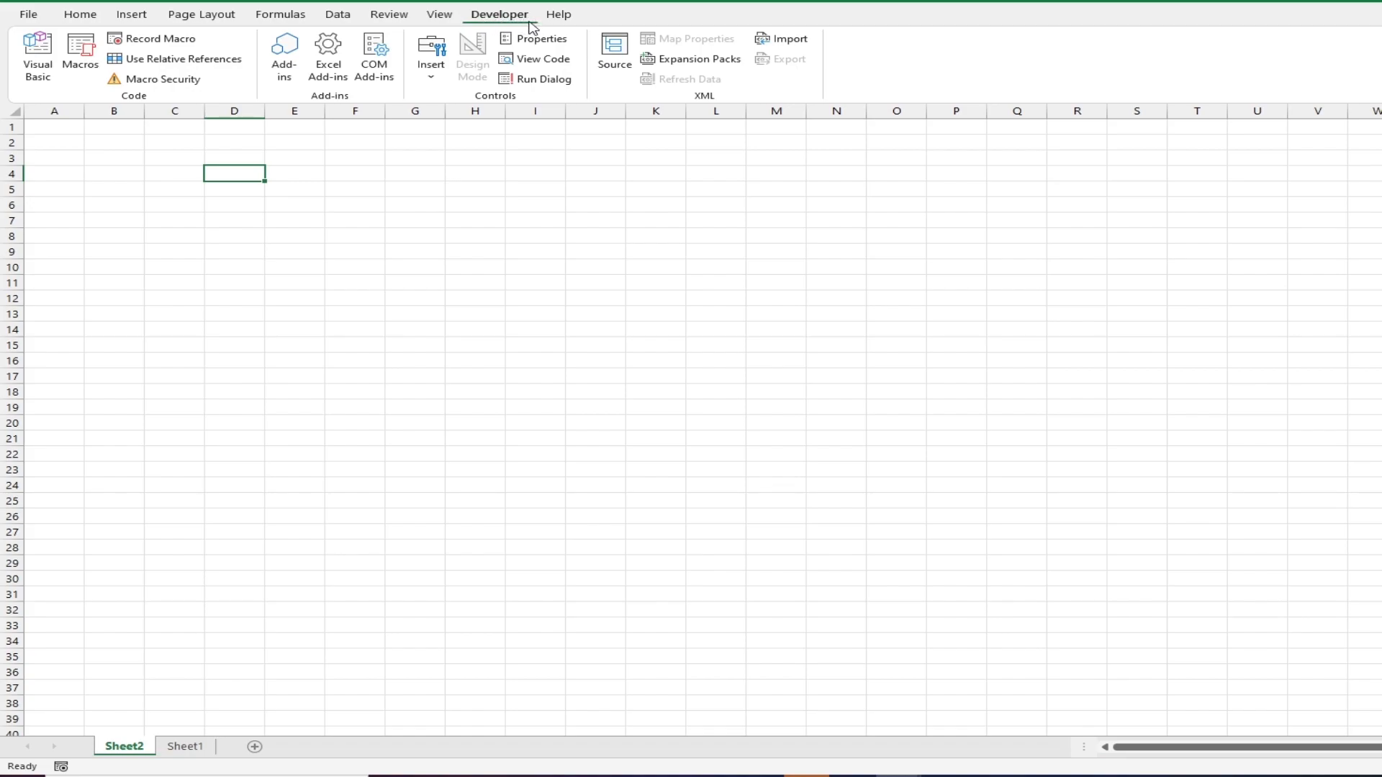
mouse_move(608, 34)
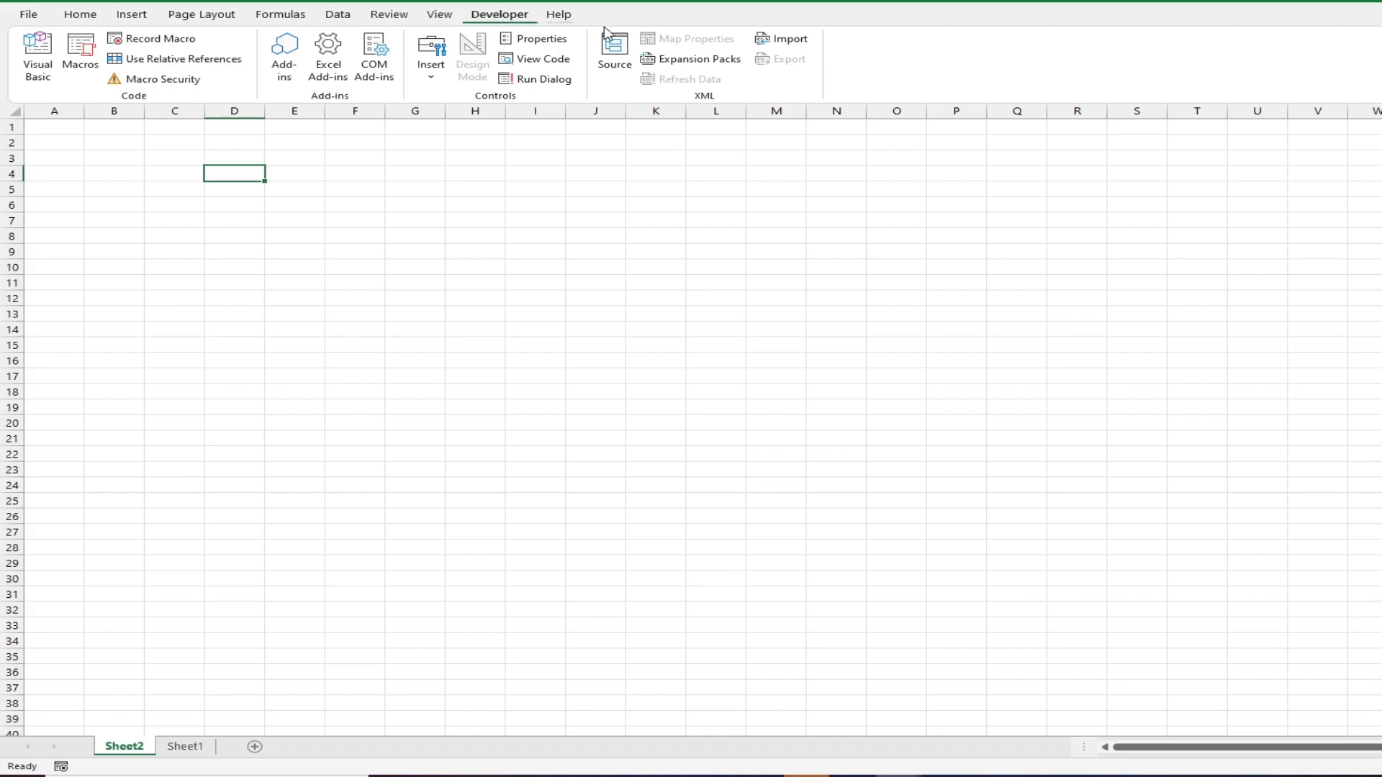
mouse_move(542, 38)
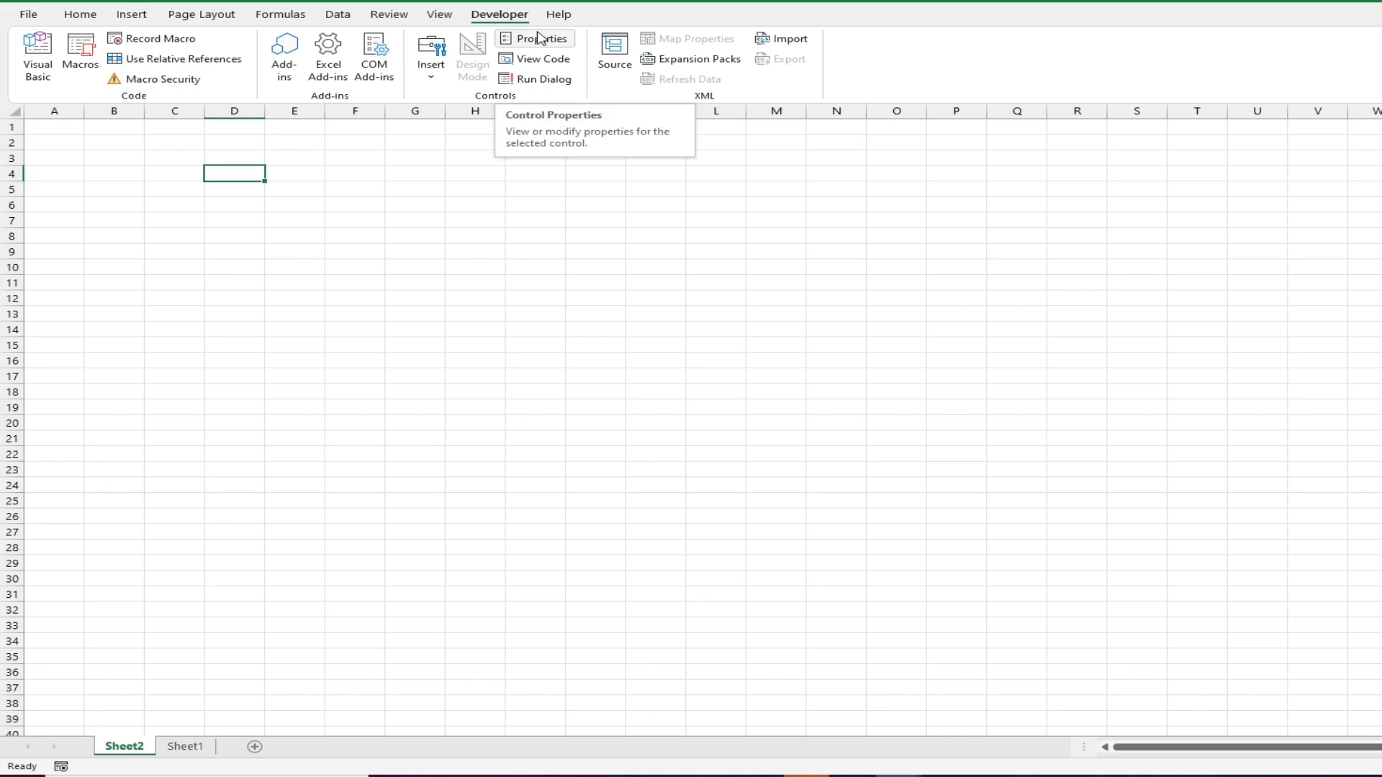
mouse_move(22, 19)
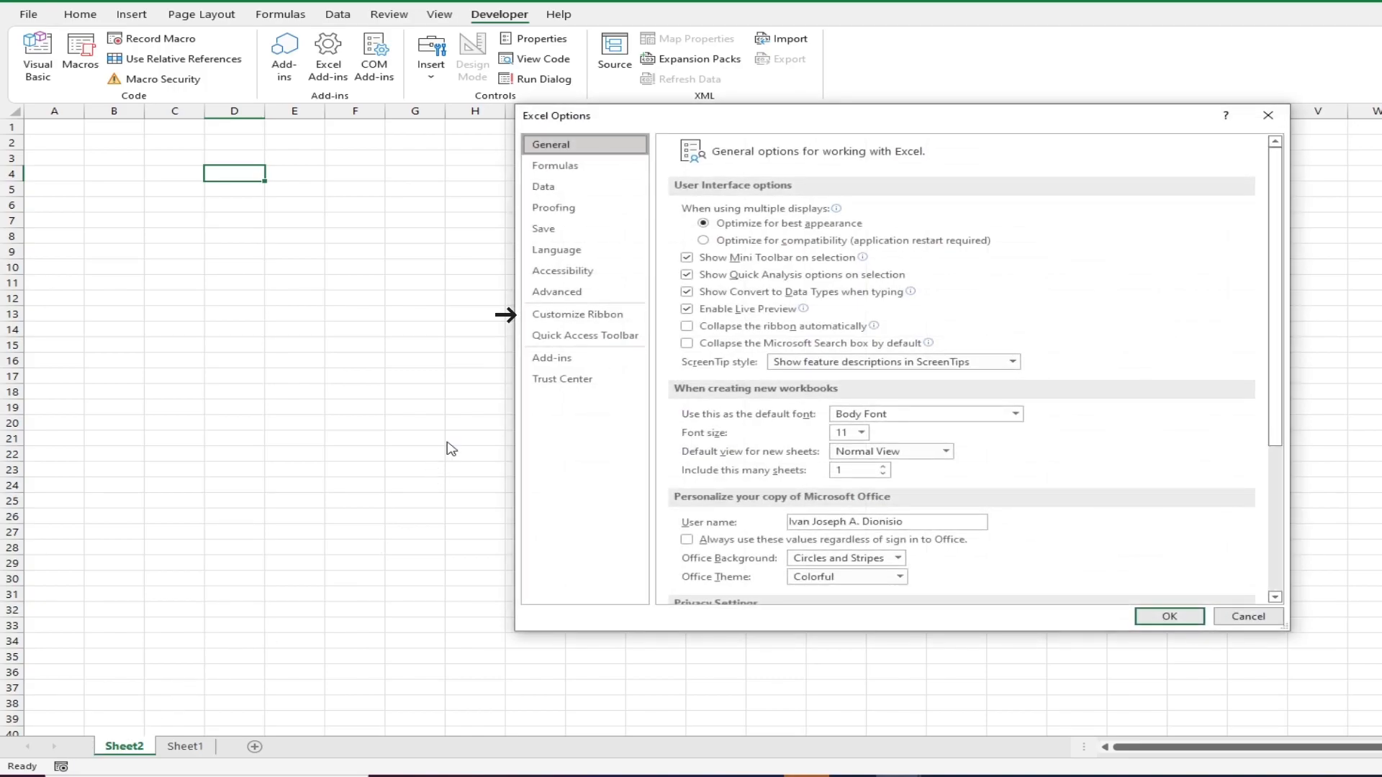
click(579, 314)
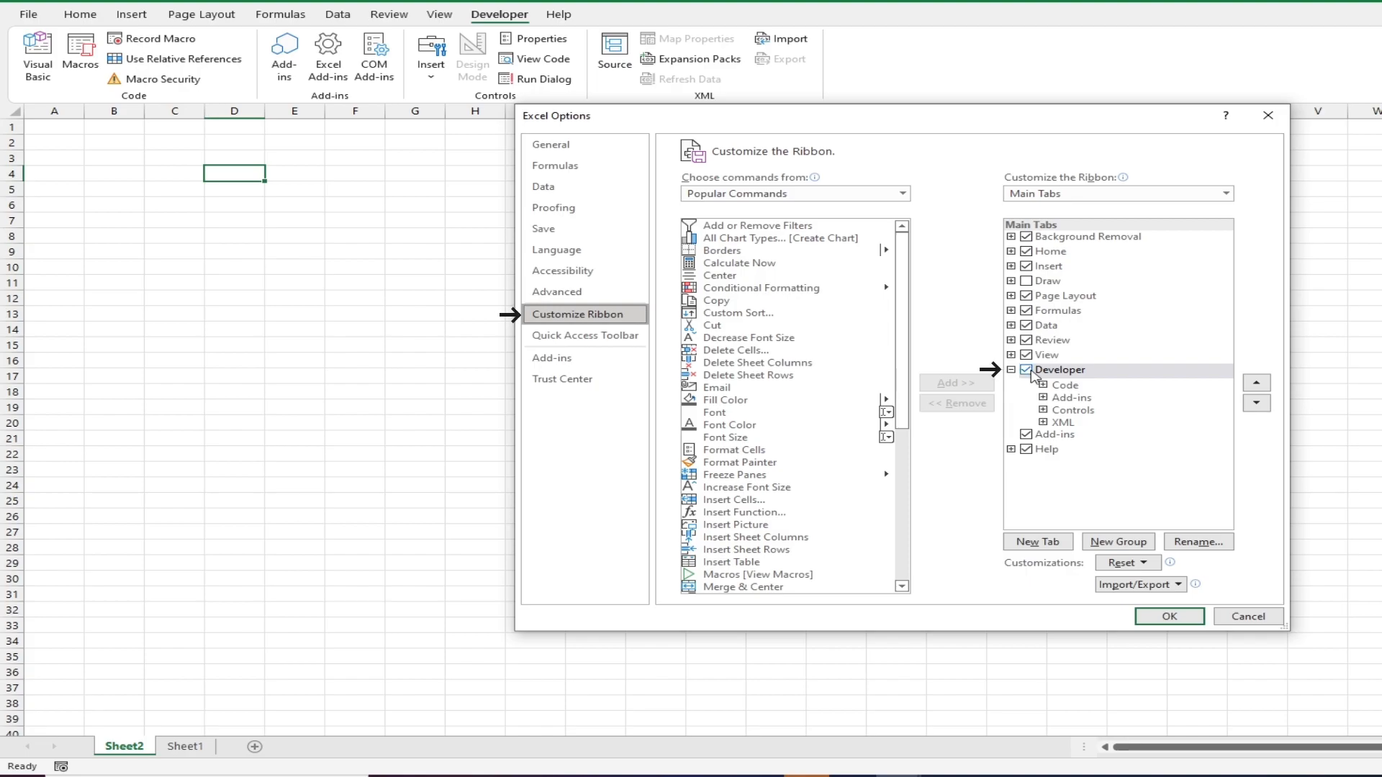
click(1169, 616)
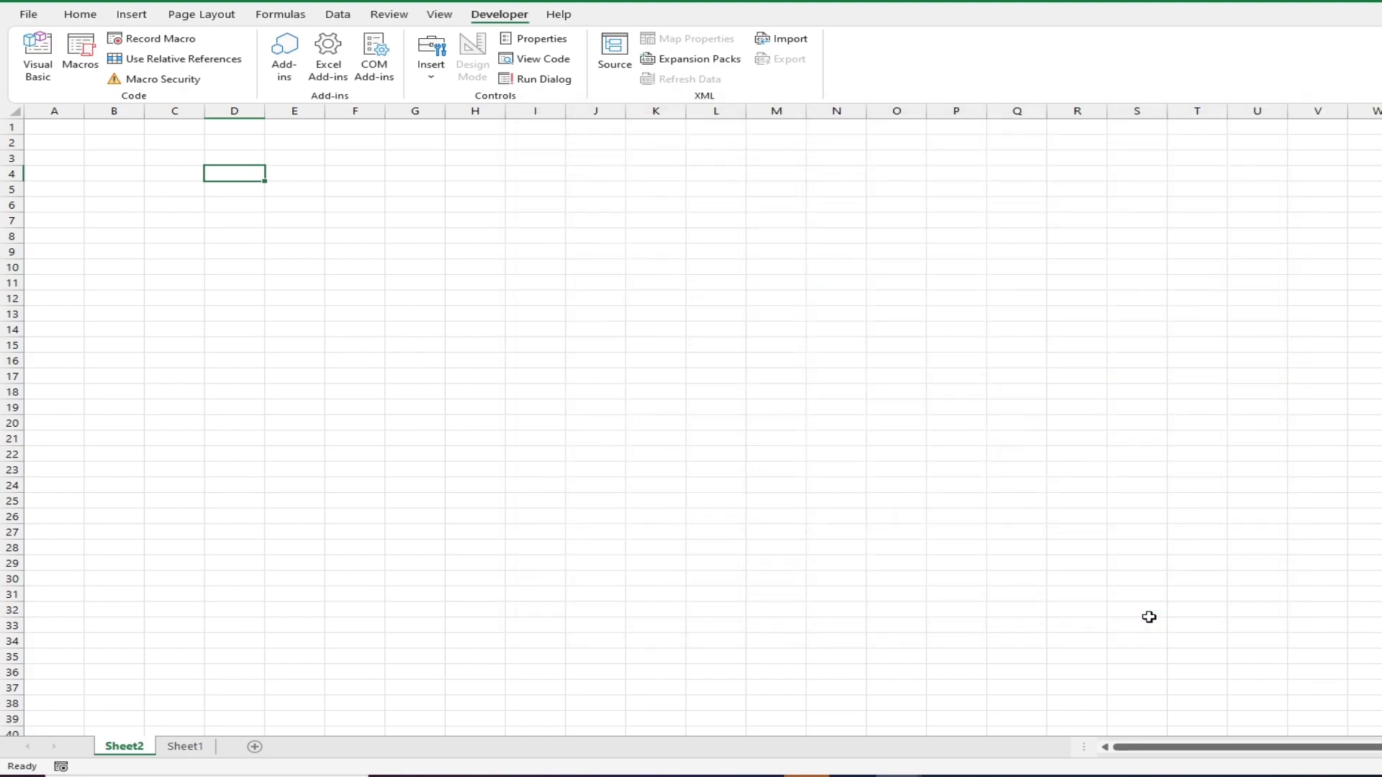
mouse_move(536, 38)
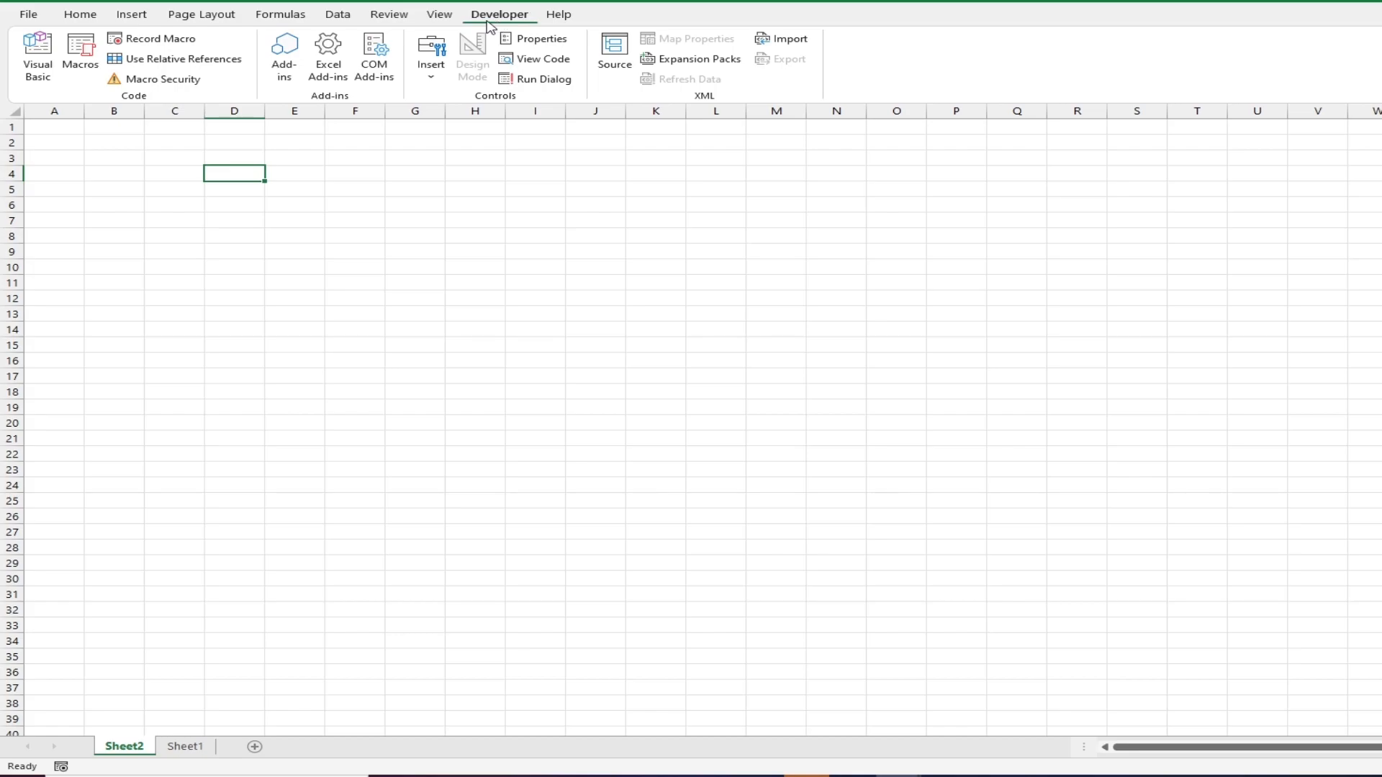
Insert a Form Control checkbox over C3:D4, then tick and untick it to test.
click(430, 53)
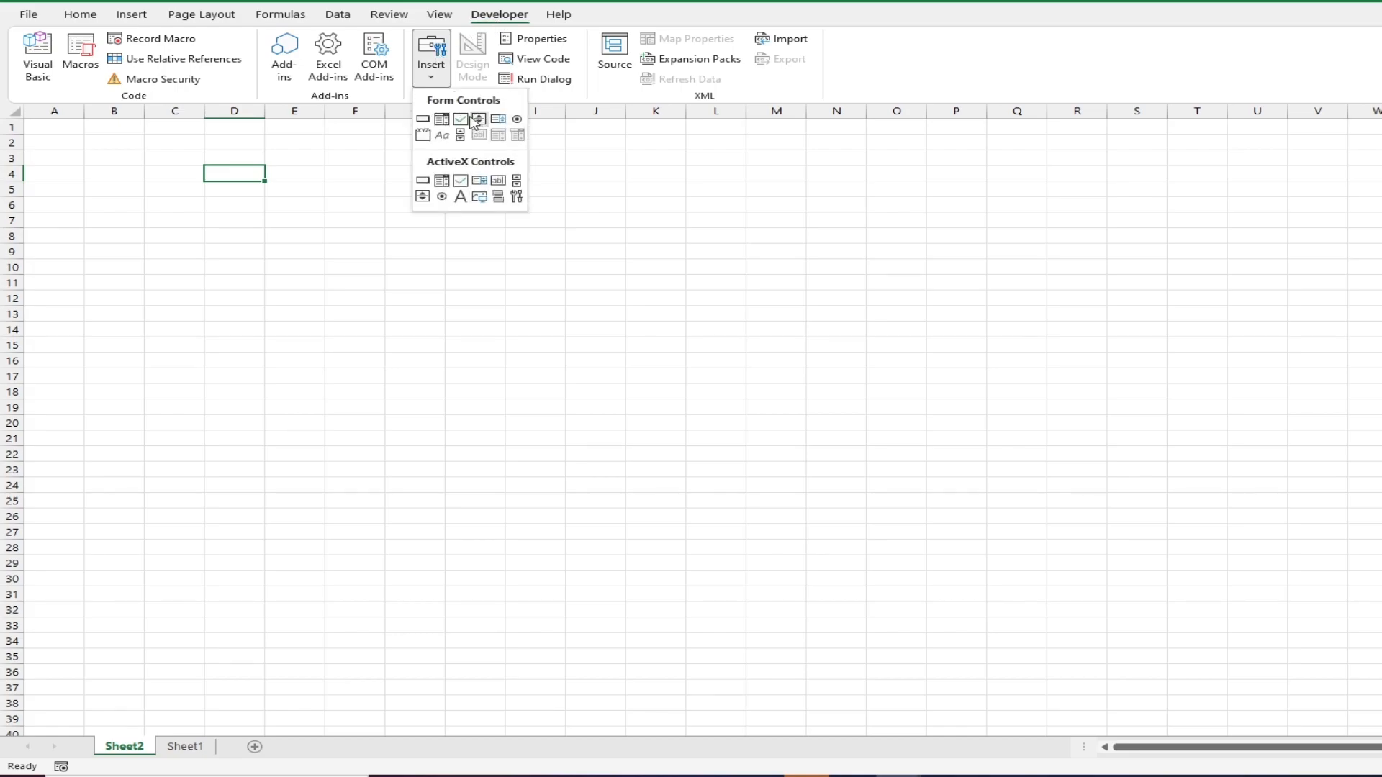
click(461, 120)
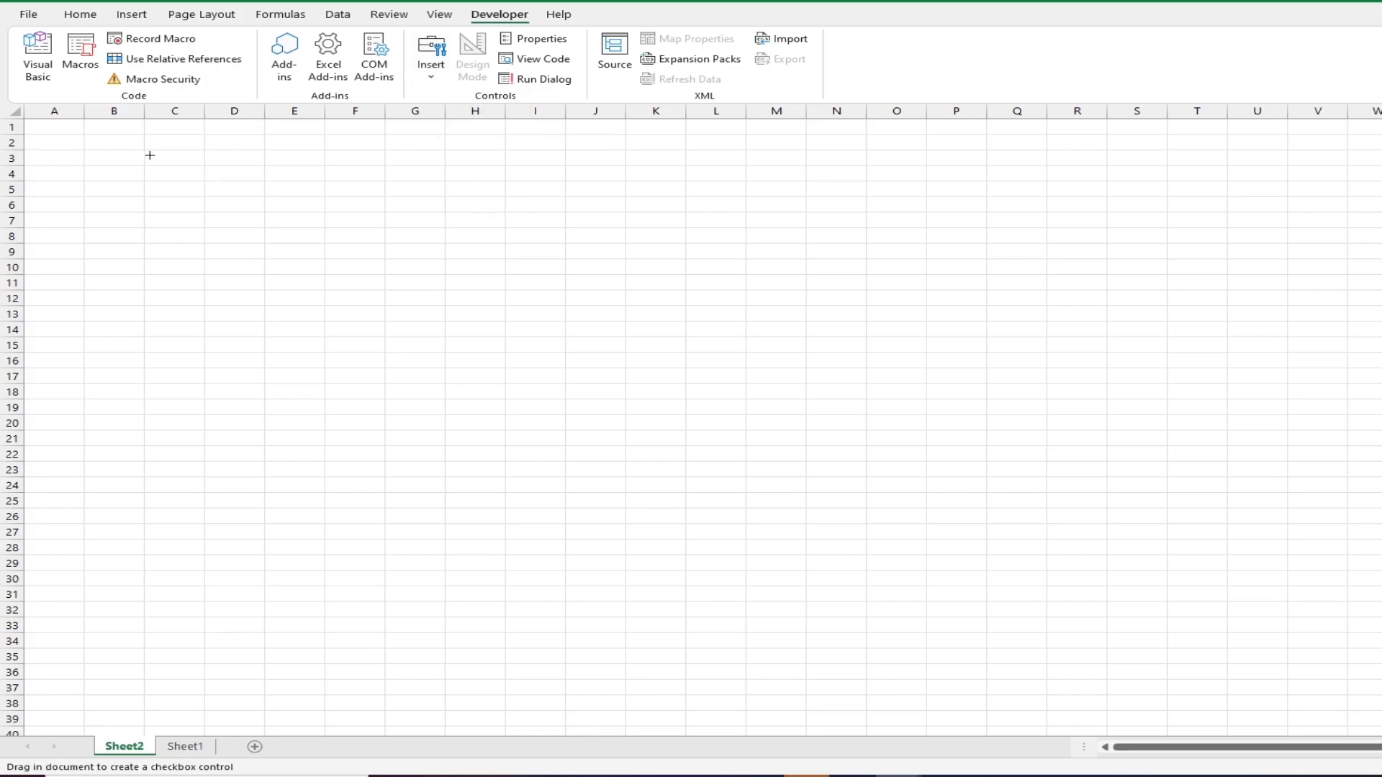
drag(150, 157, 229, 174)
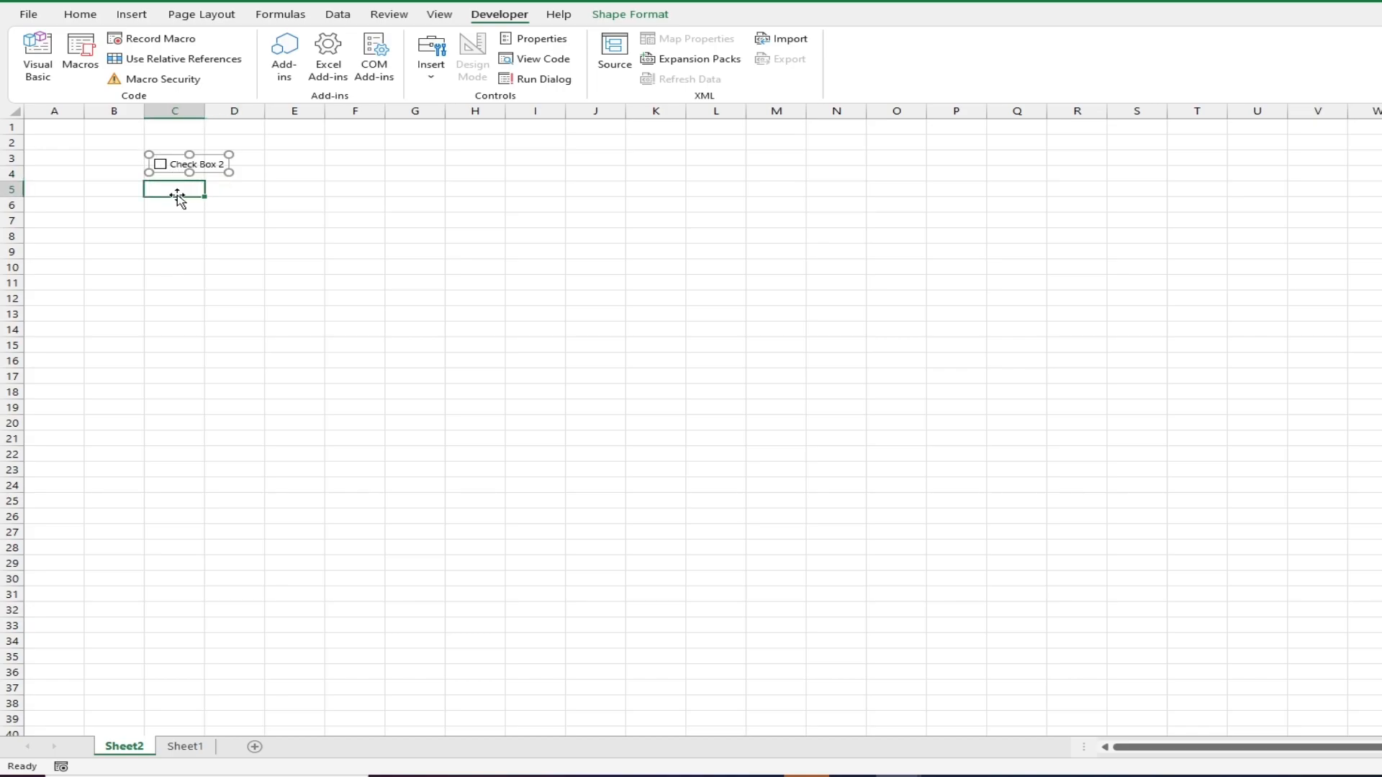
click(160, 164)
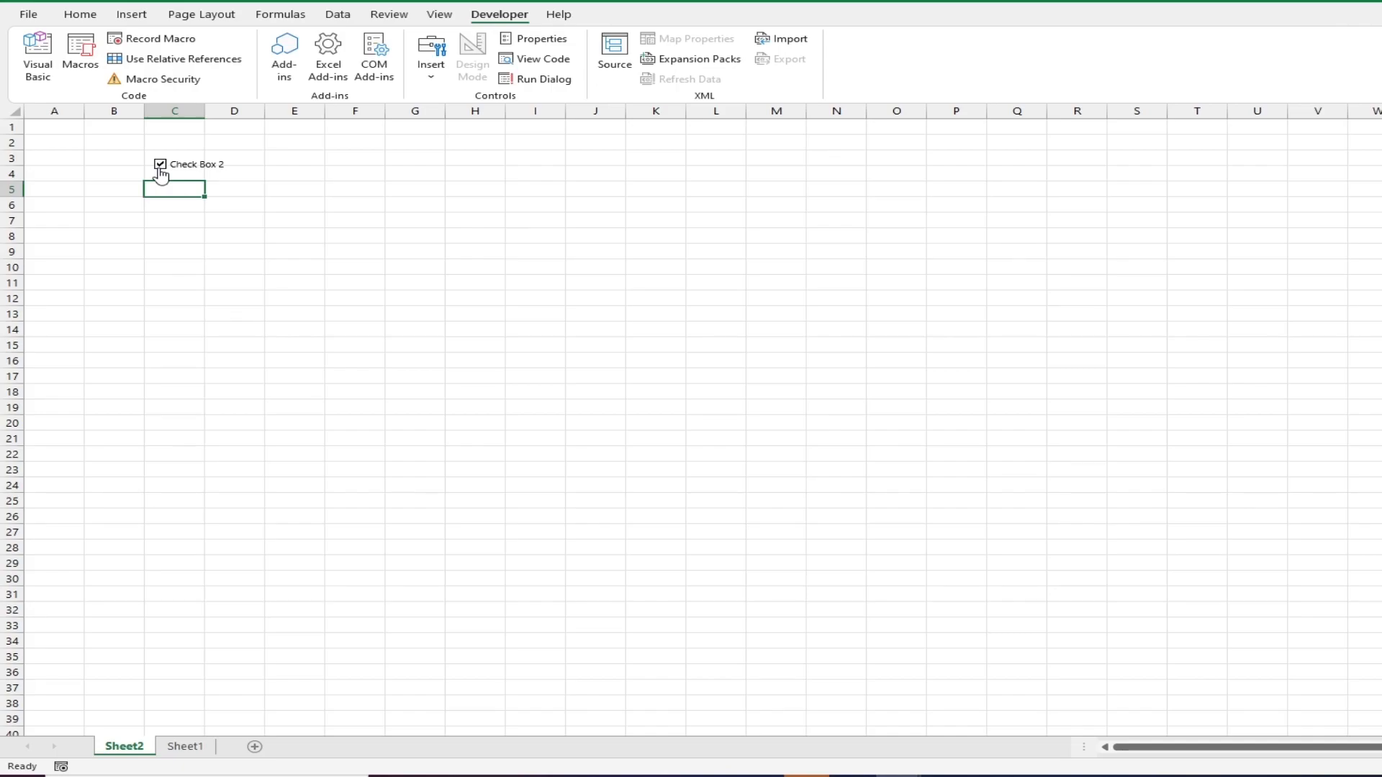
click(159, 165)
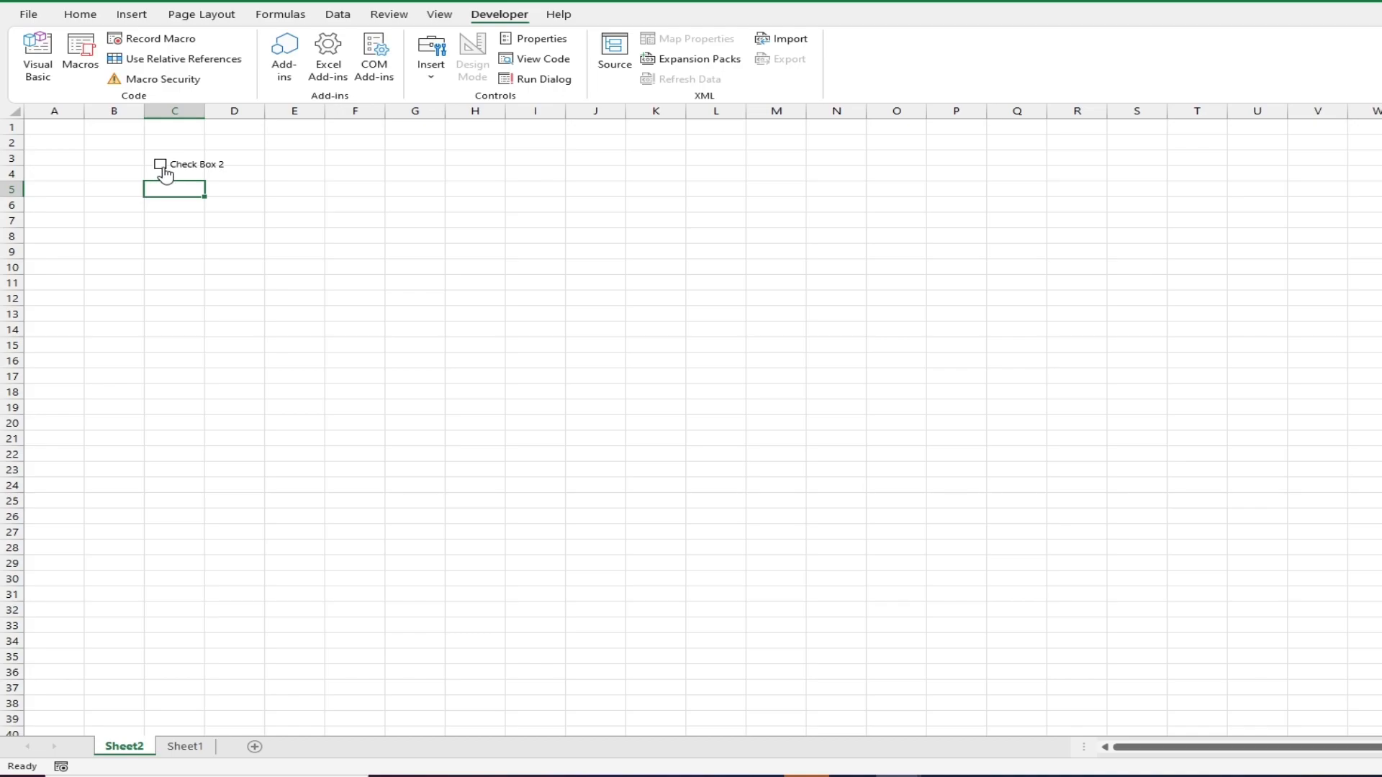
mouse_move(199, 174)
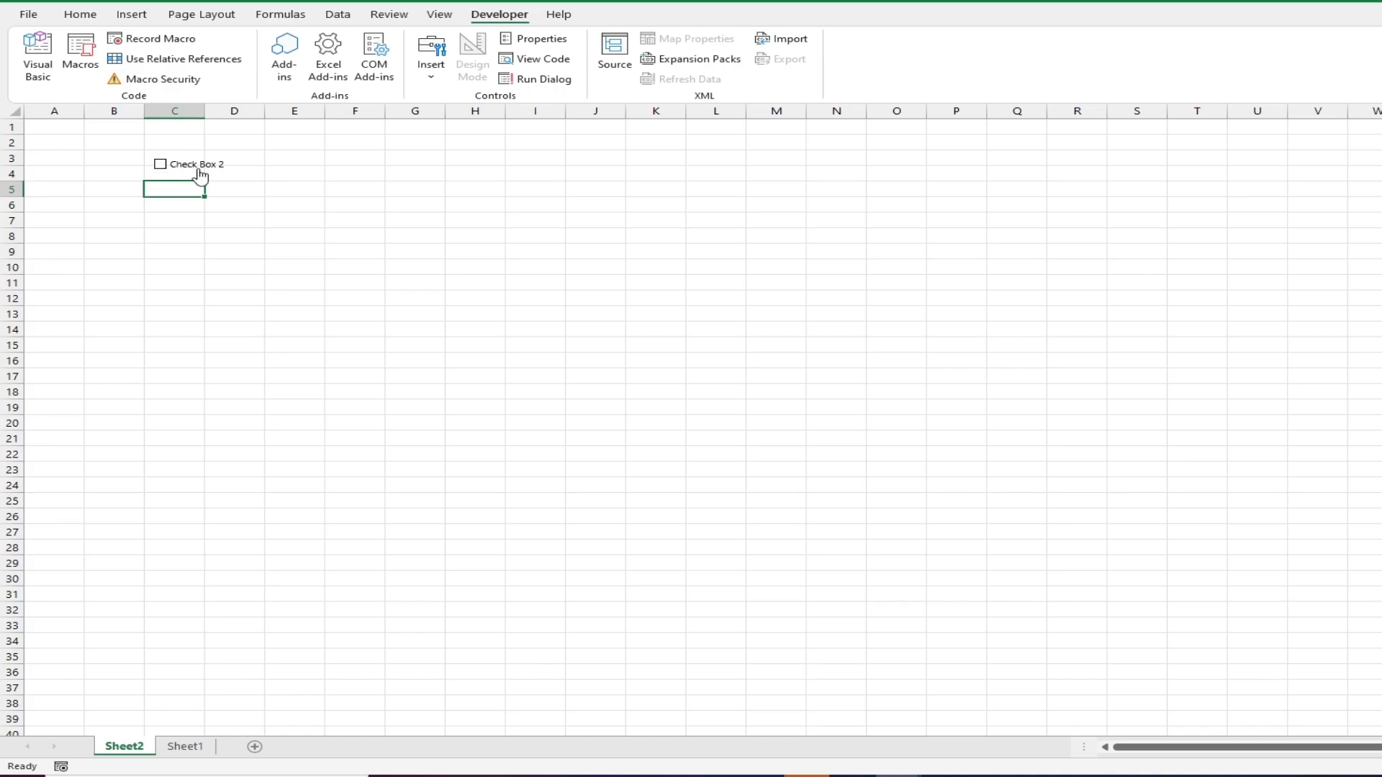
Link the checkbox to cell $H$3 via Format Control and tick it so H3 reads TRUE.
right_click(187, 164)
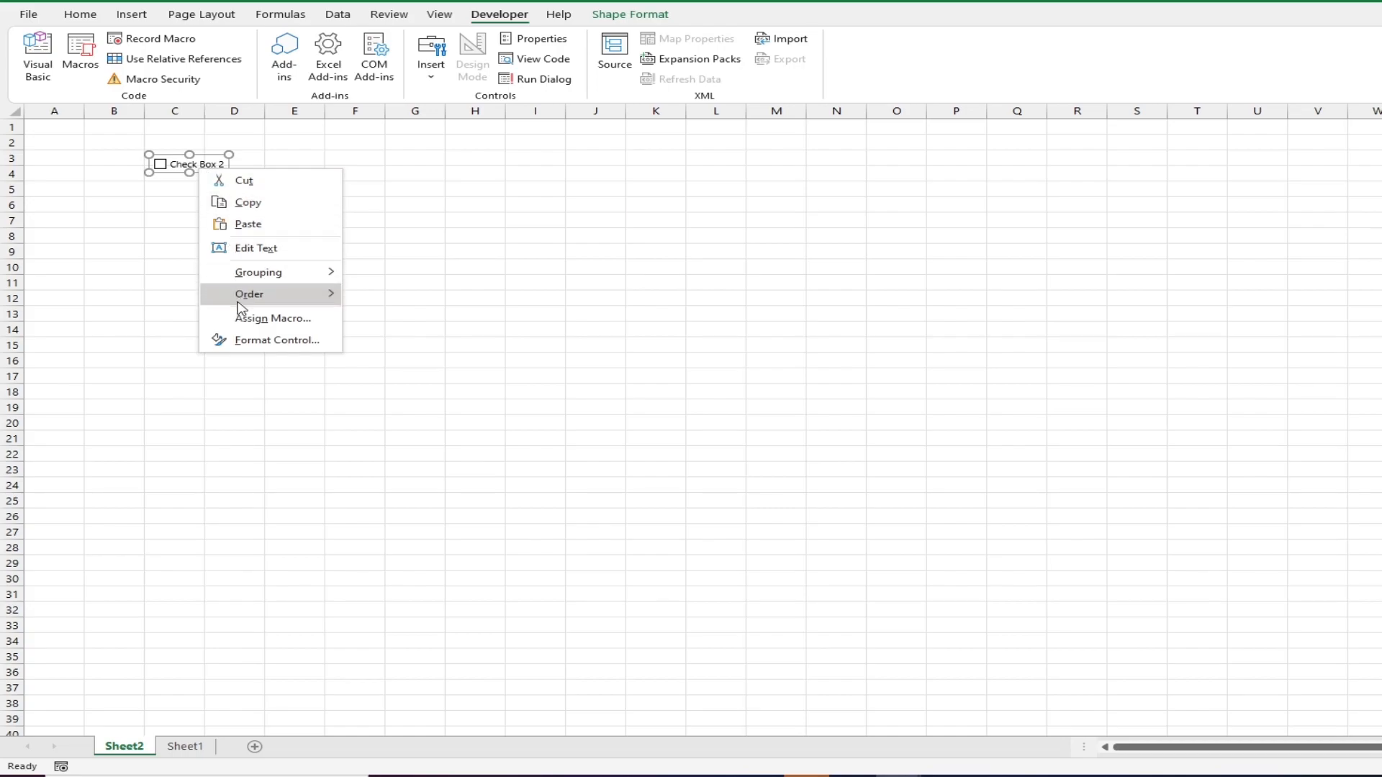
click(277, 340)
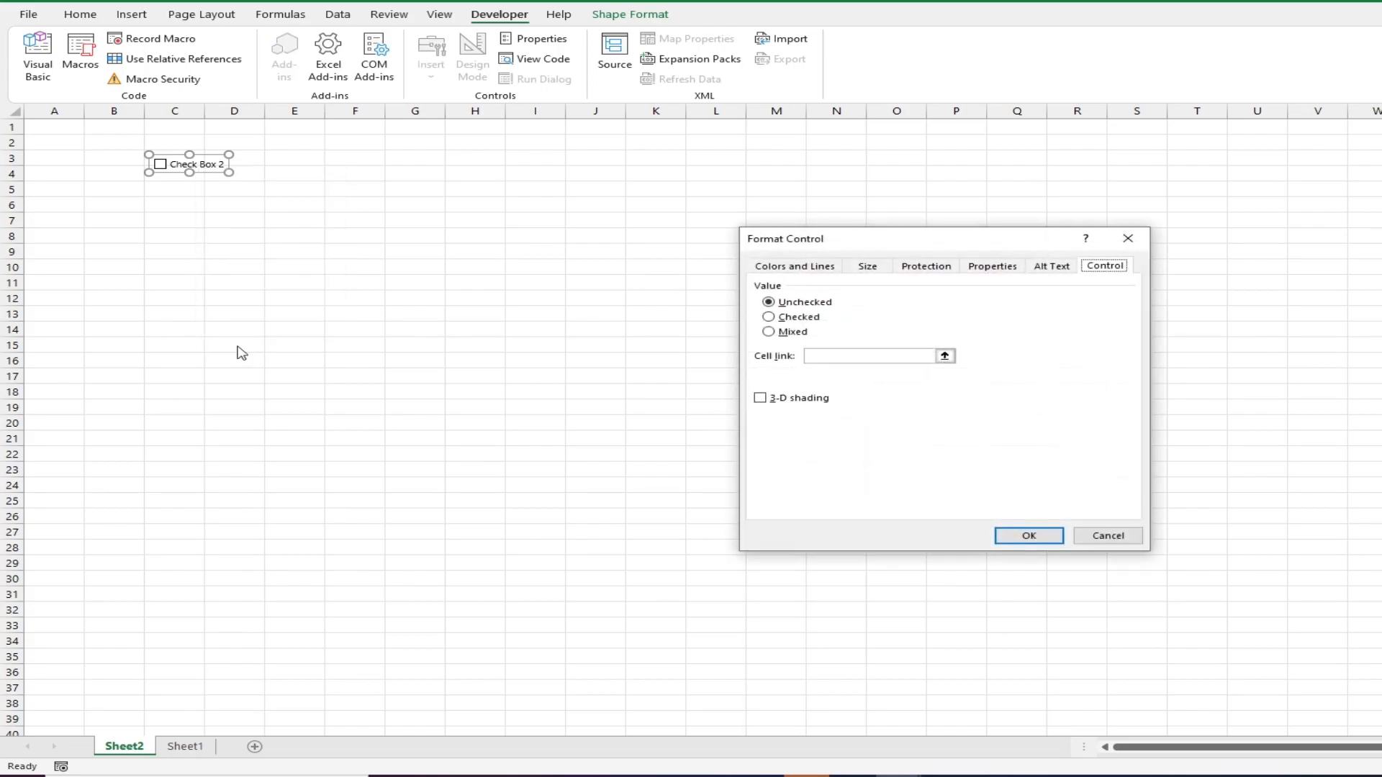
click(868, 356)
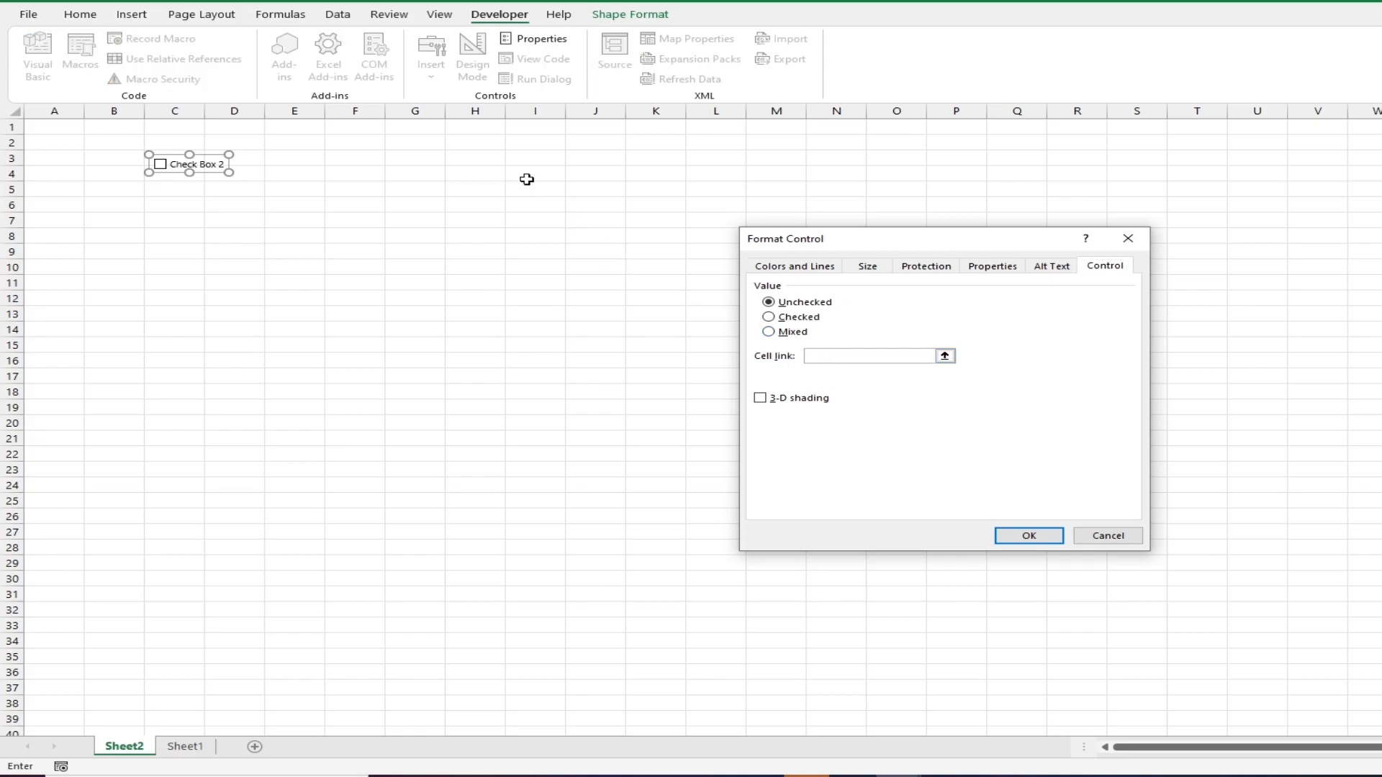
click(473, 158)
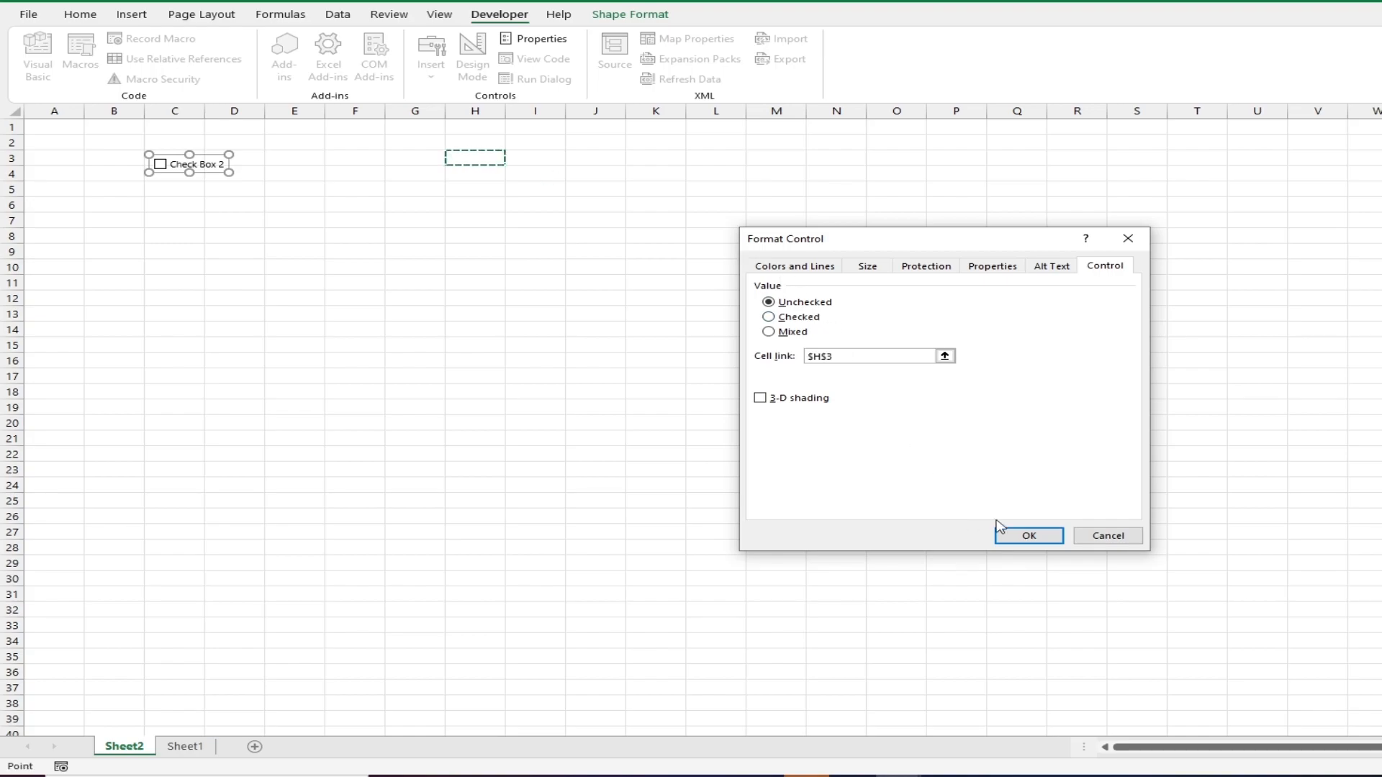
click(1027, 535)
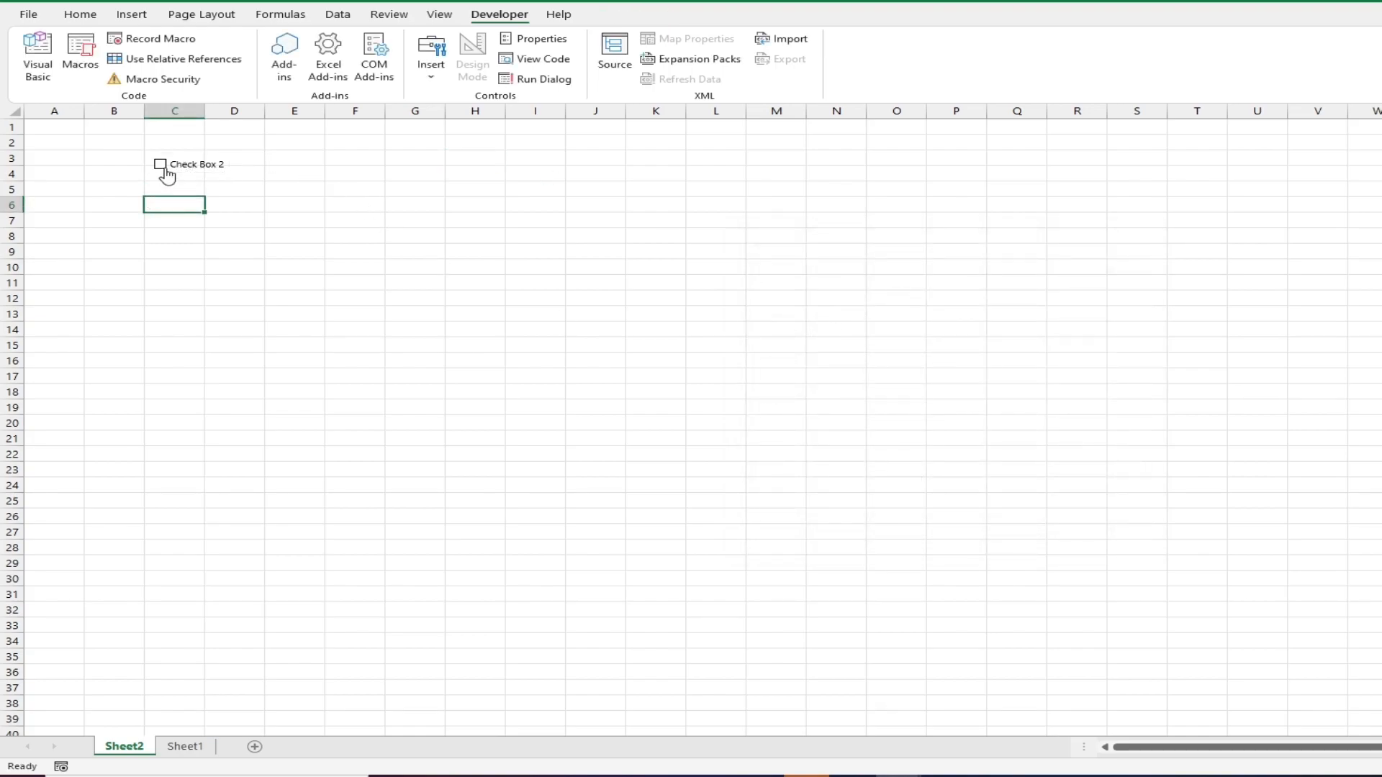
click(160, 164)
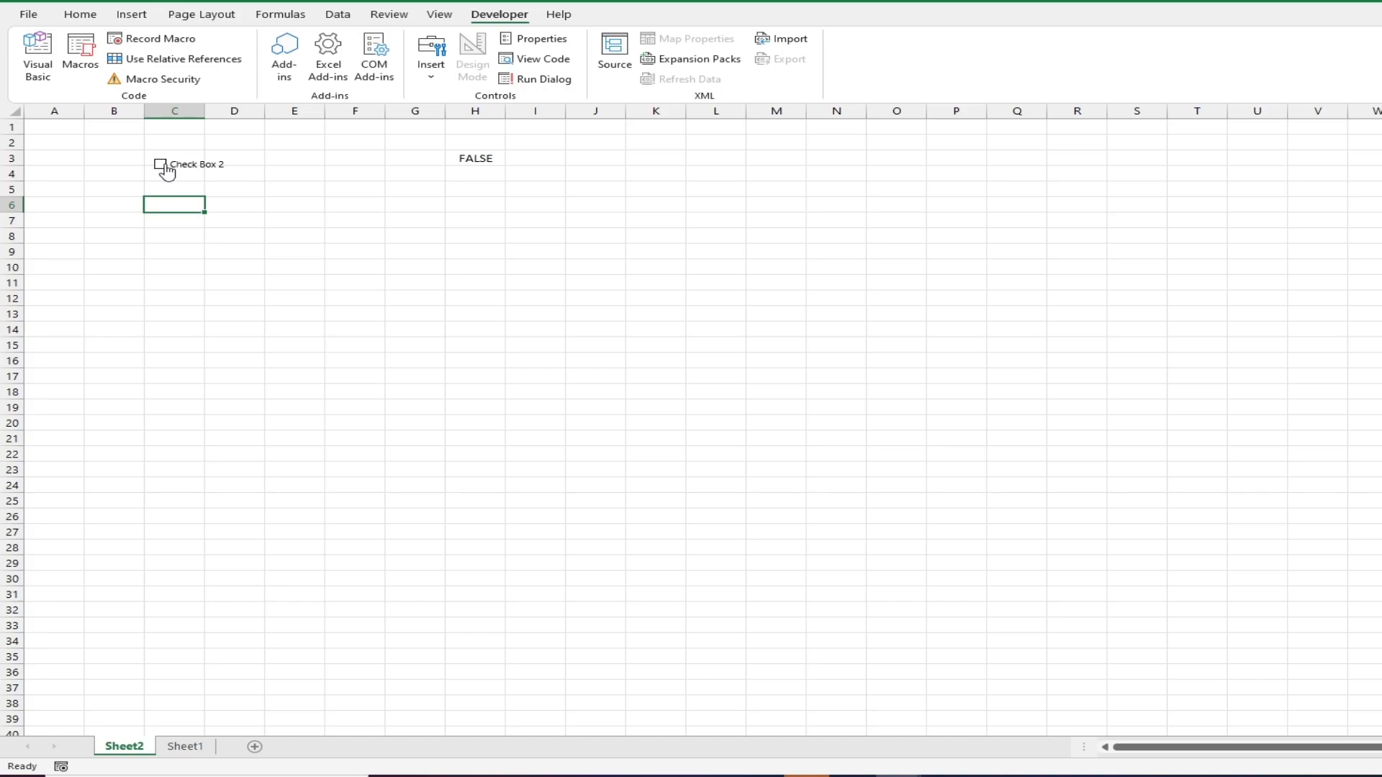
click(160, 164)
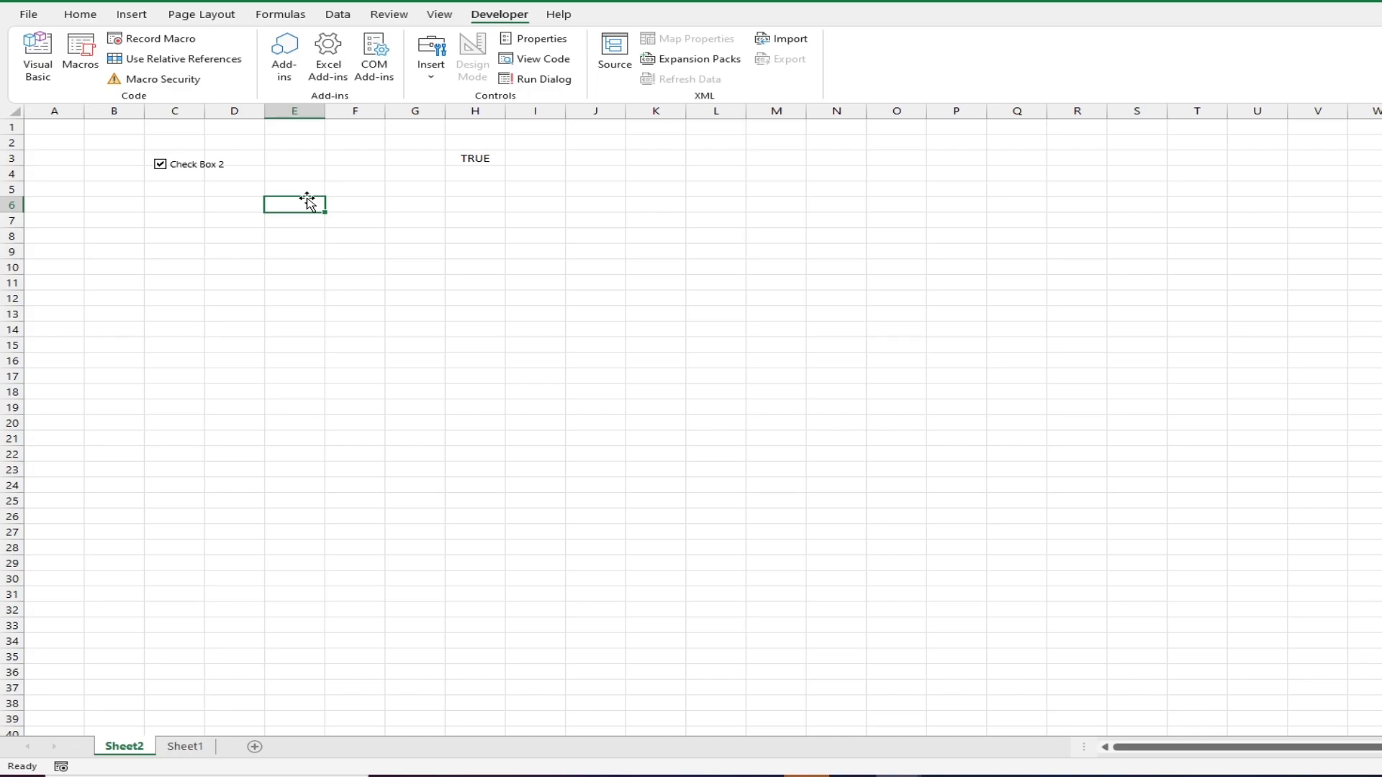
mouse_move(186, 747)
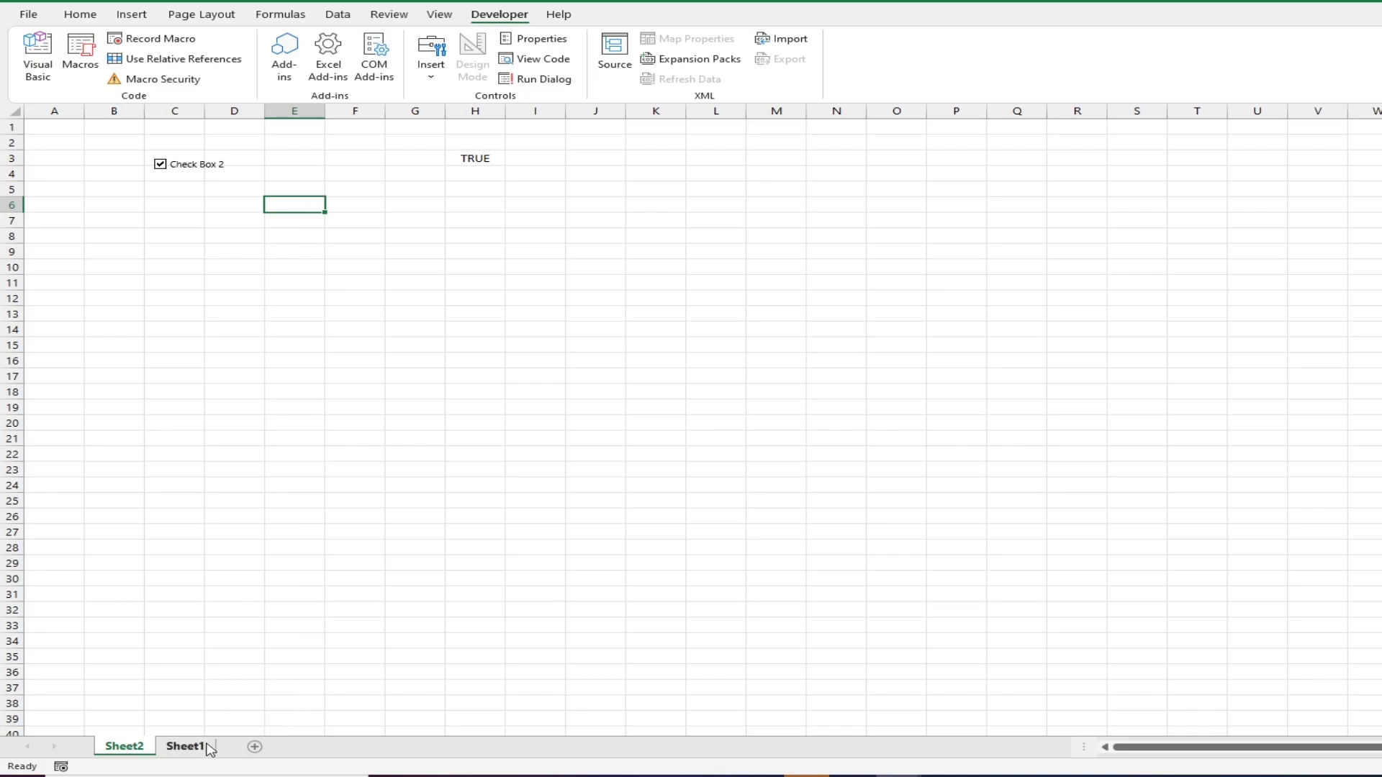
On the student list sheet, place an unlabelled checkbox in Billy's Attendance cell C2.
click(185, 748)
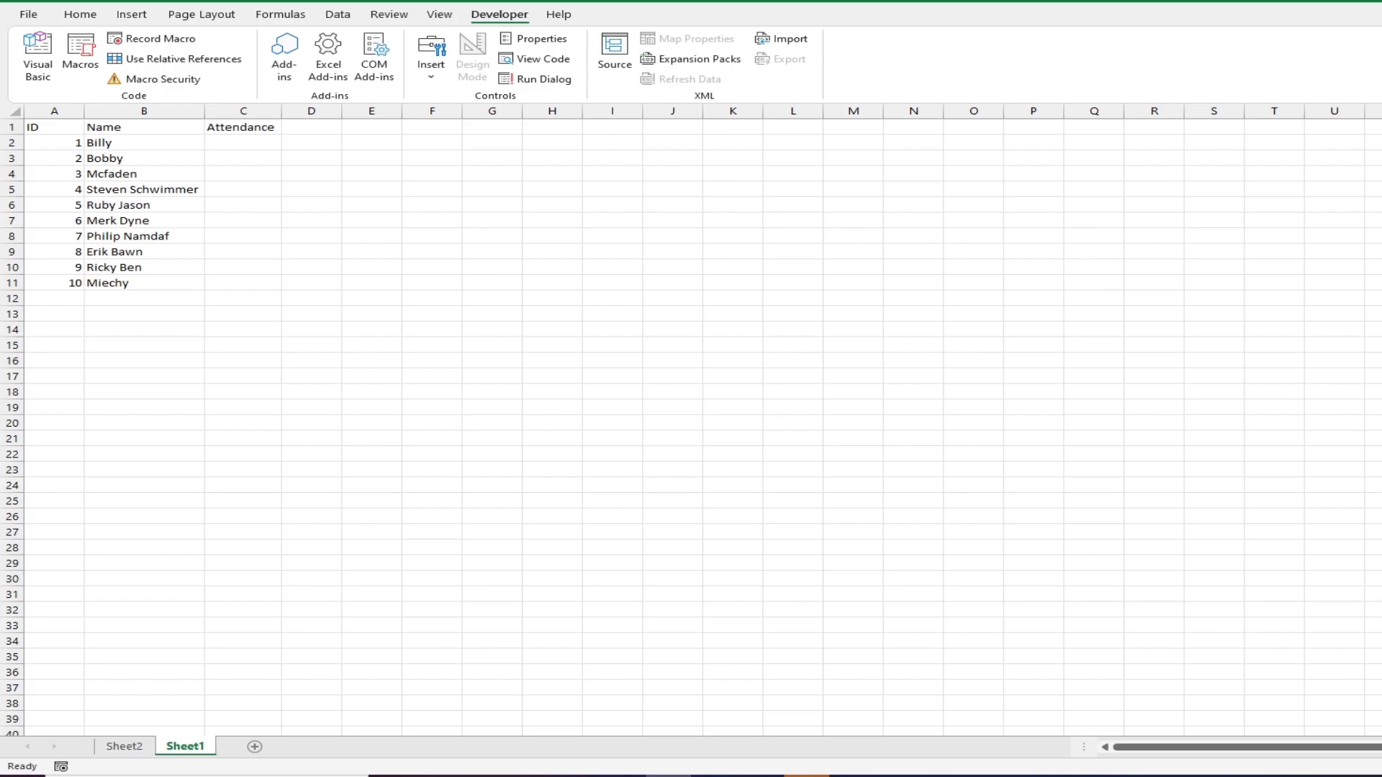
mouse_move(58, 138)
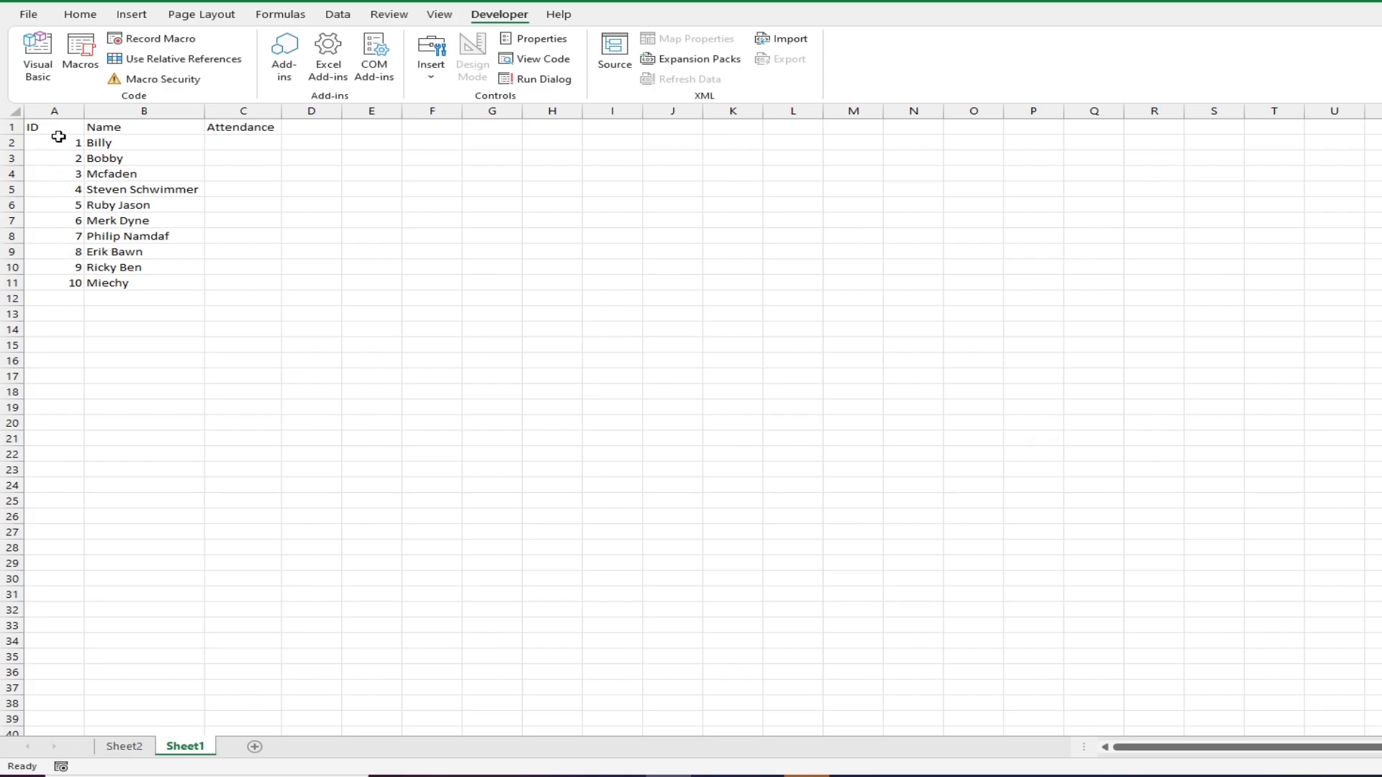
drag(53, 143, 54, 234)
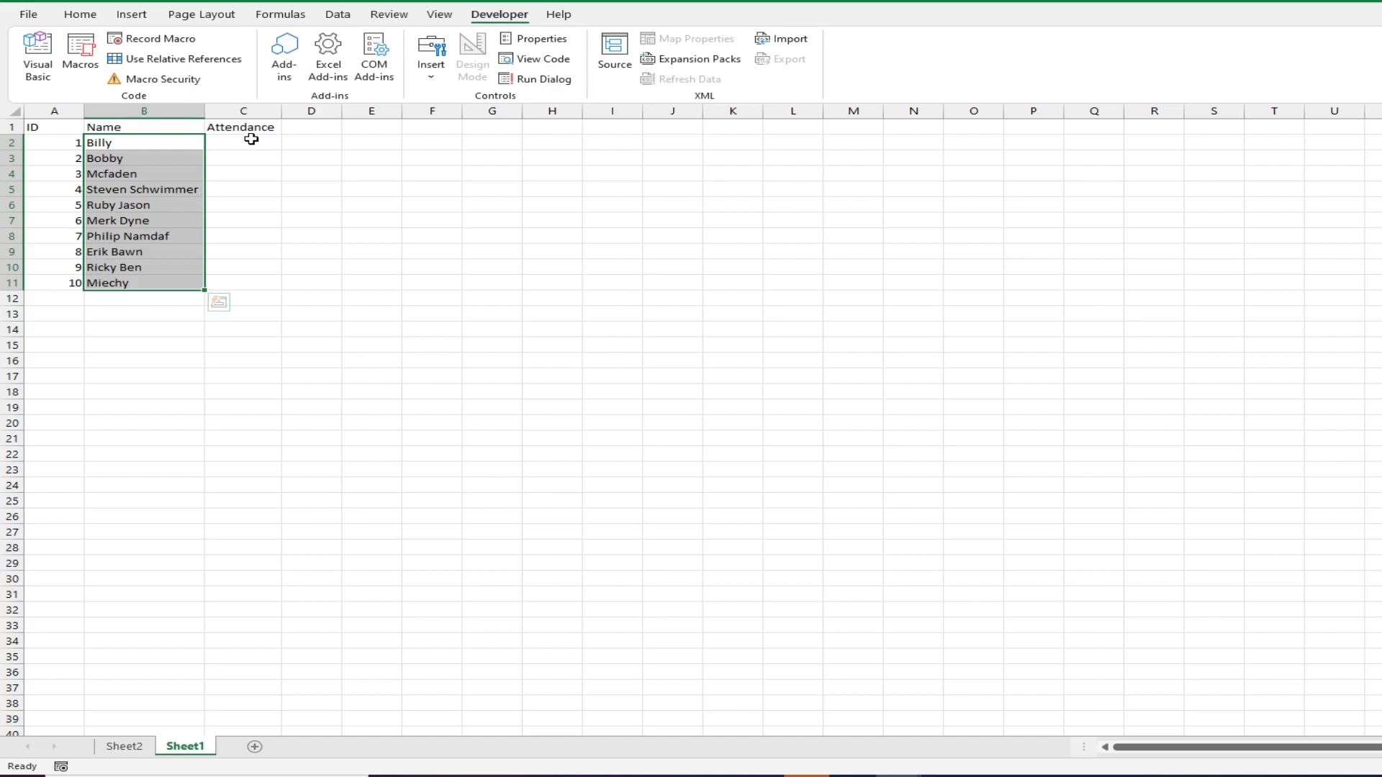
click(242, 142)
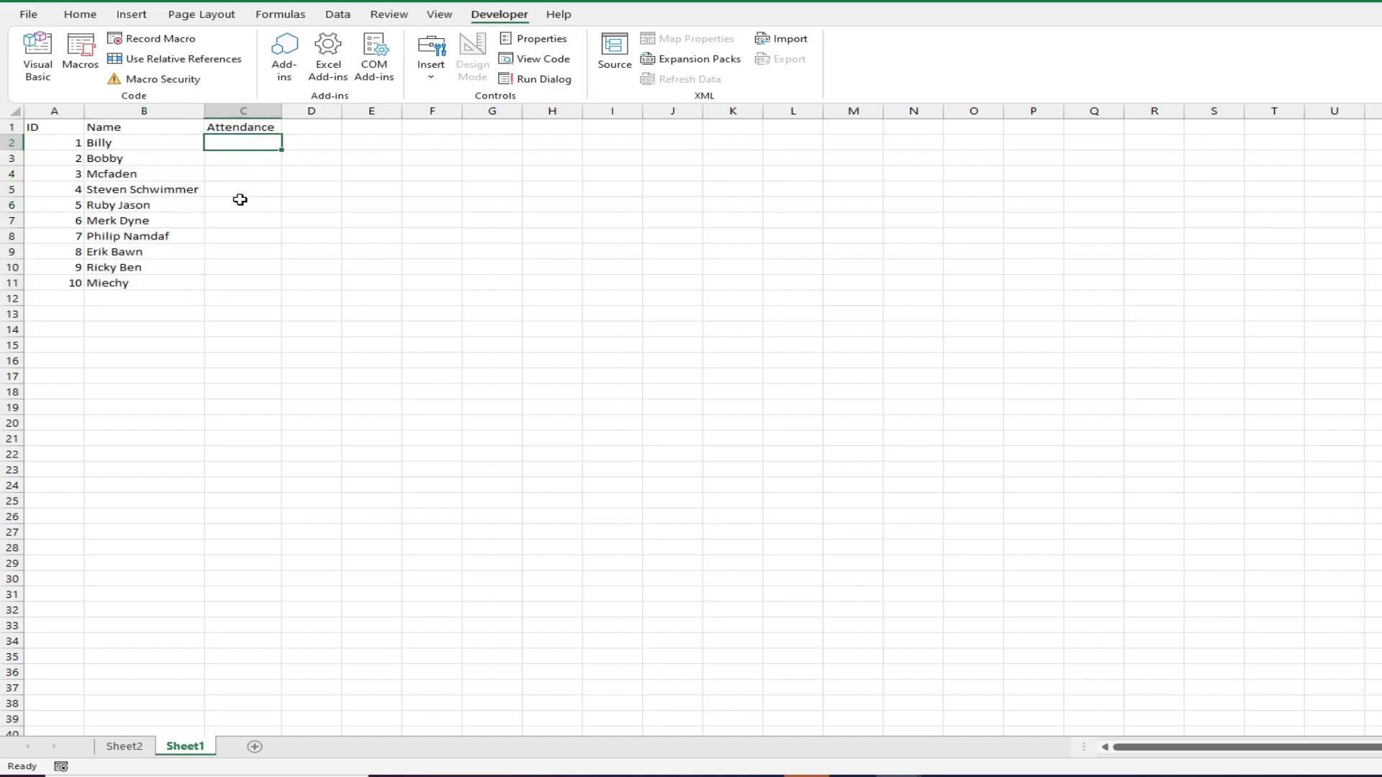
mouse_move(292, 175)
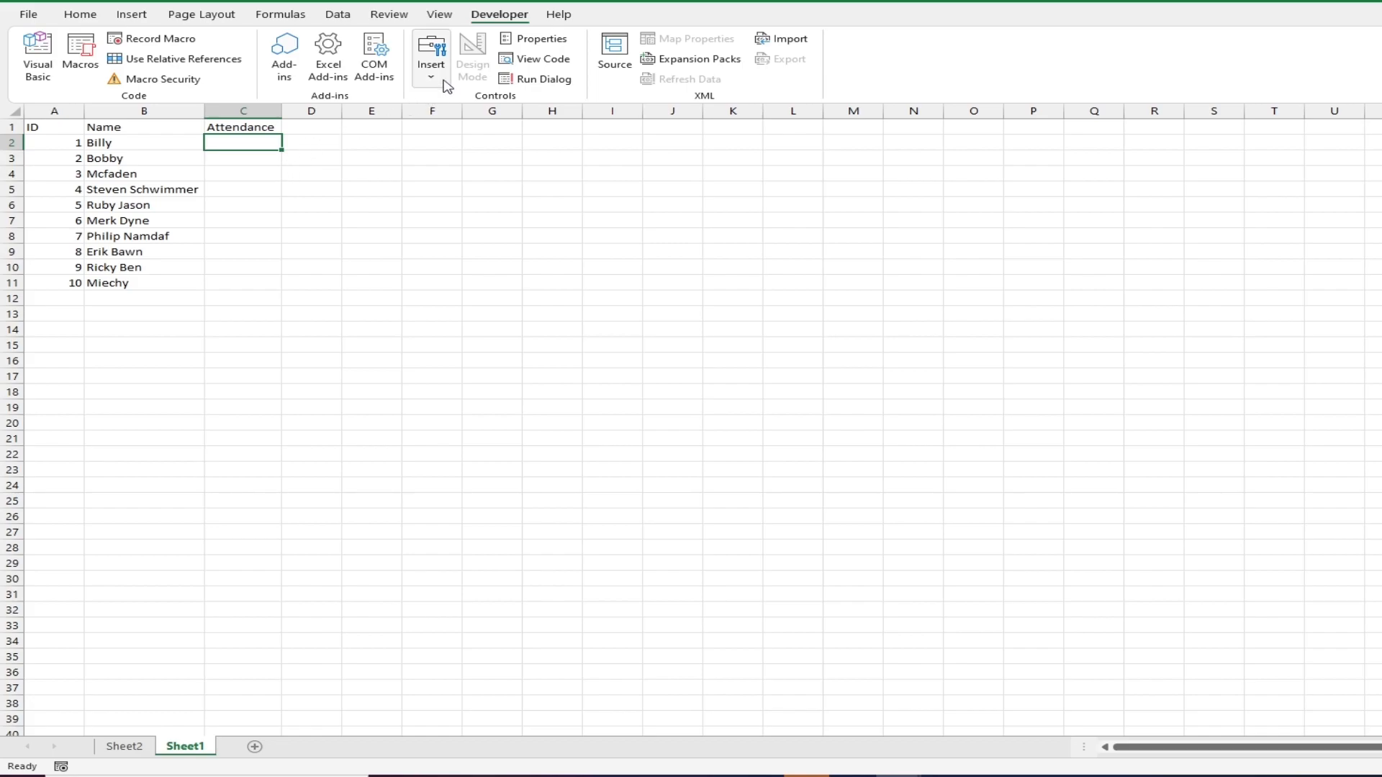
click(431, 54)
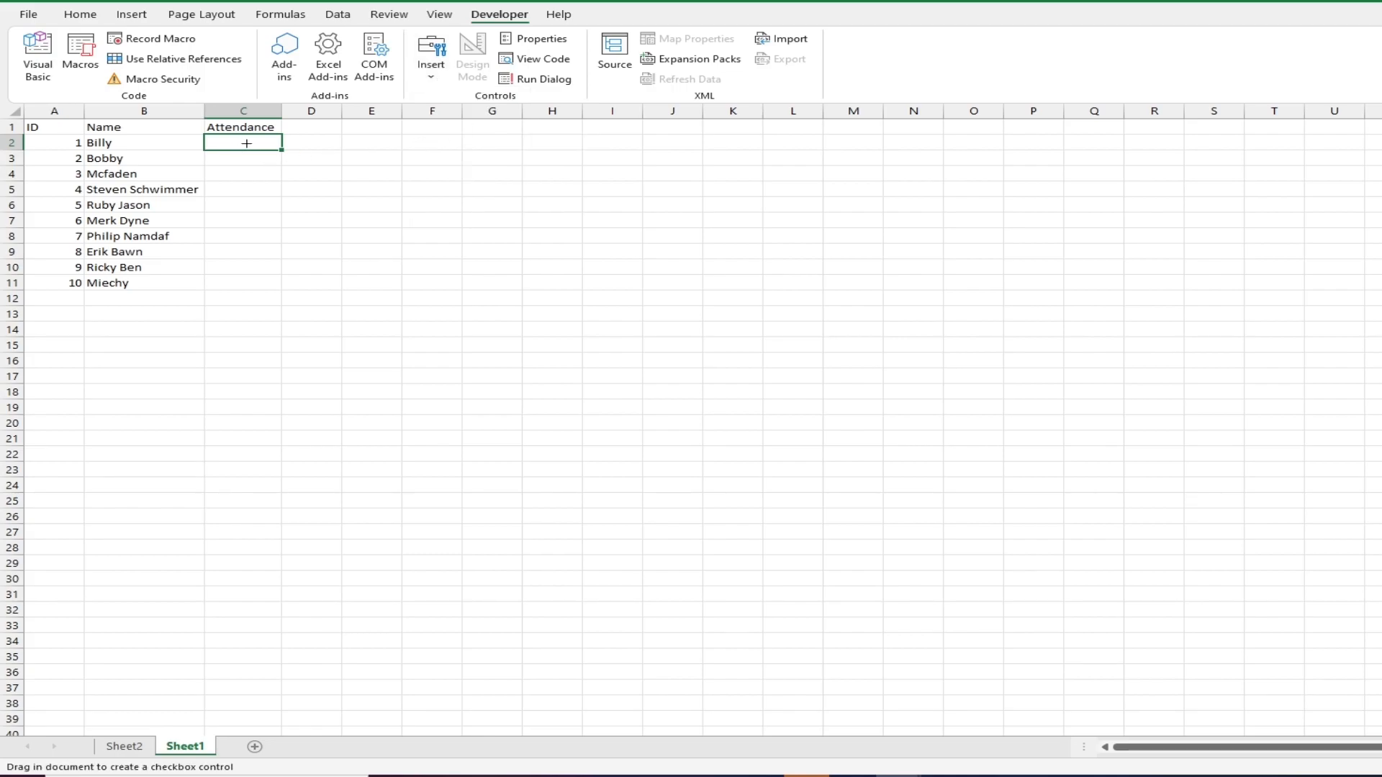
drag(220, 141, 273, 156)
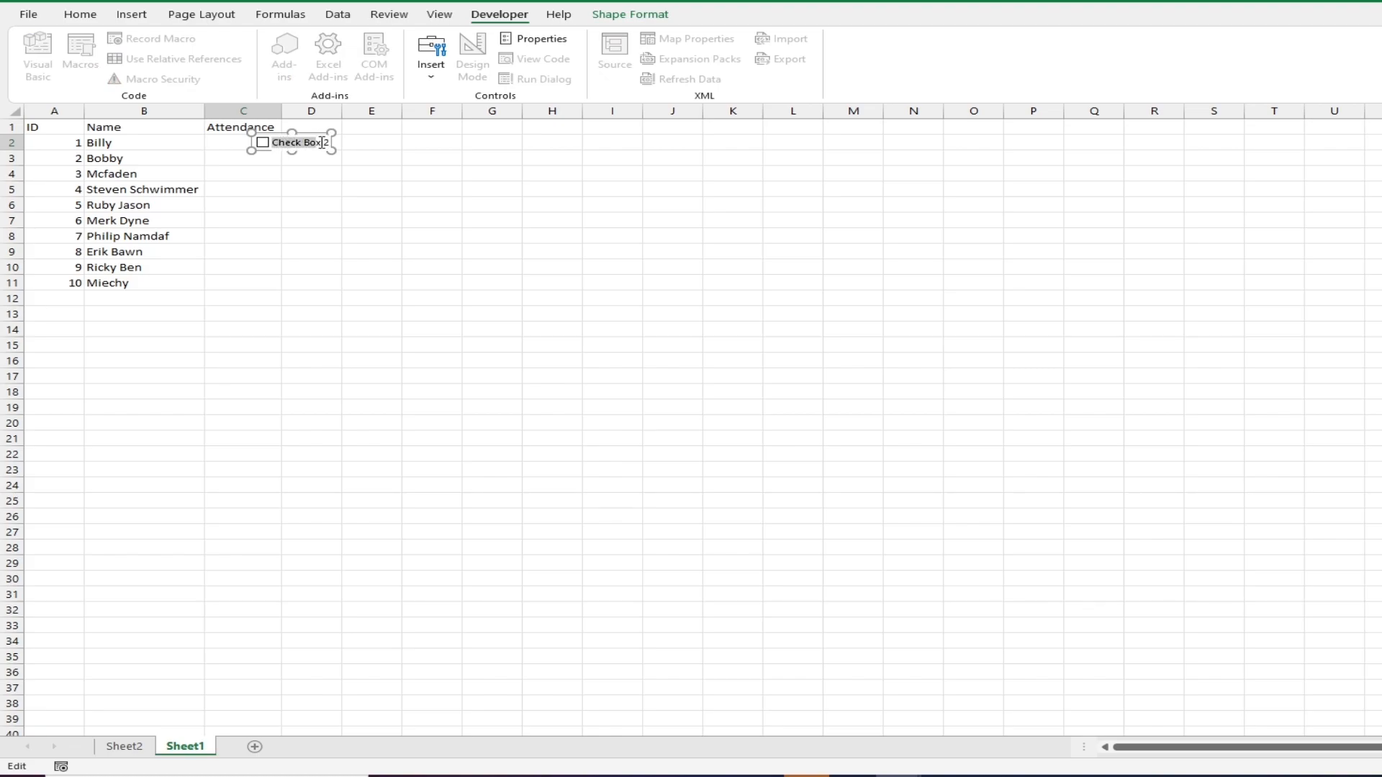
click(552, 173)
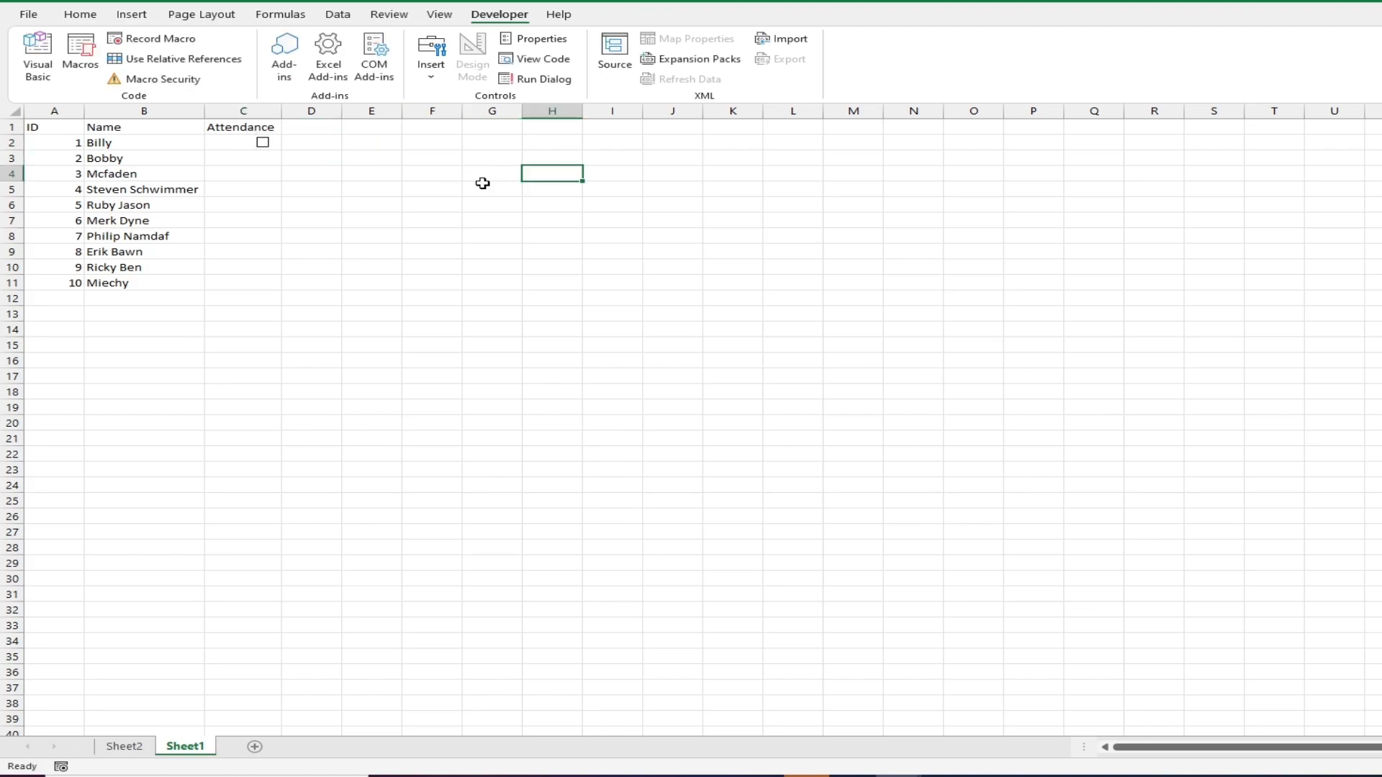
Link Billy's checkbox to cell H2 and test it shows TRUE when ticked, FALSE when cleared.
right_click(262, 142)
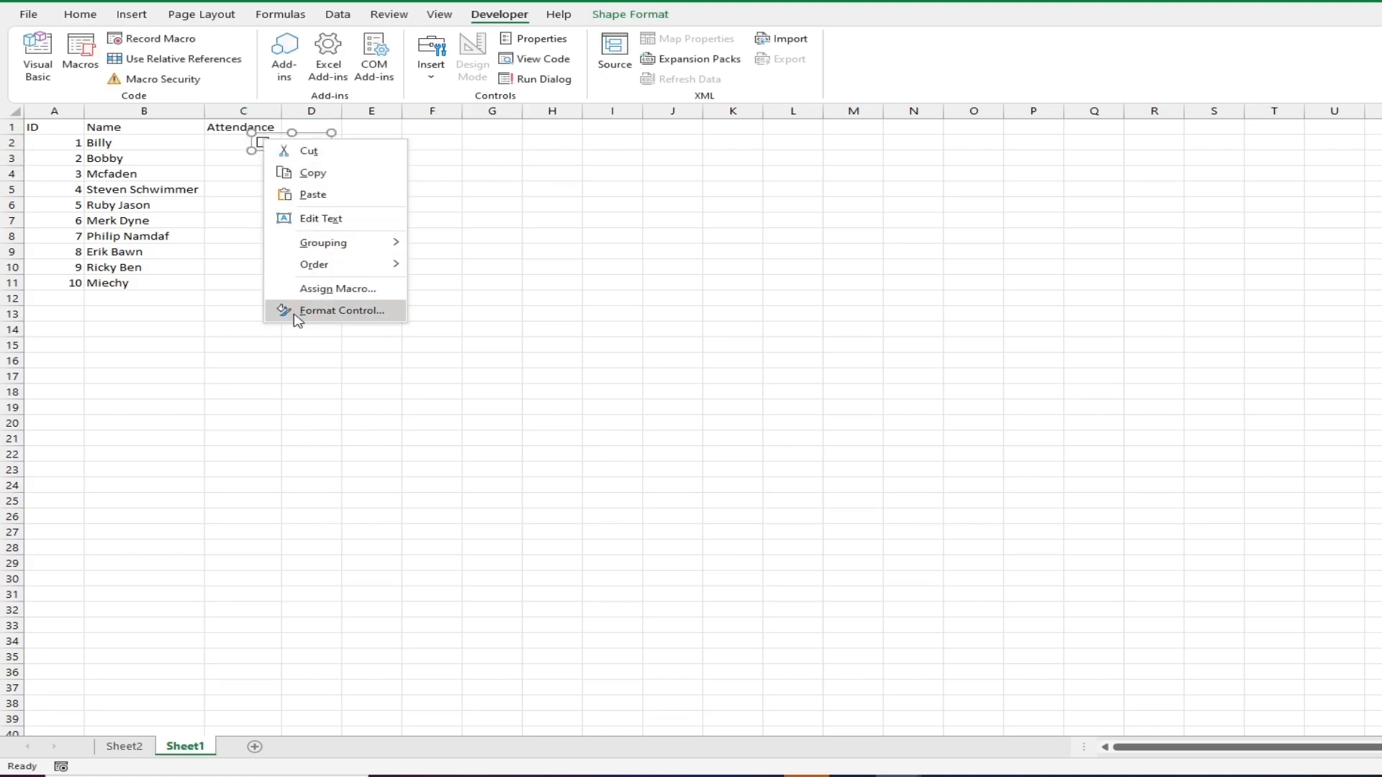
click(343, 311)
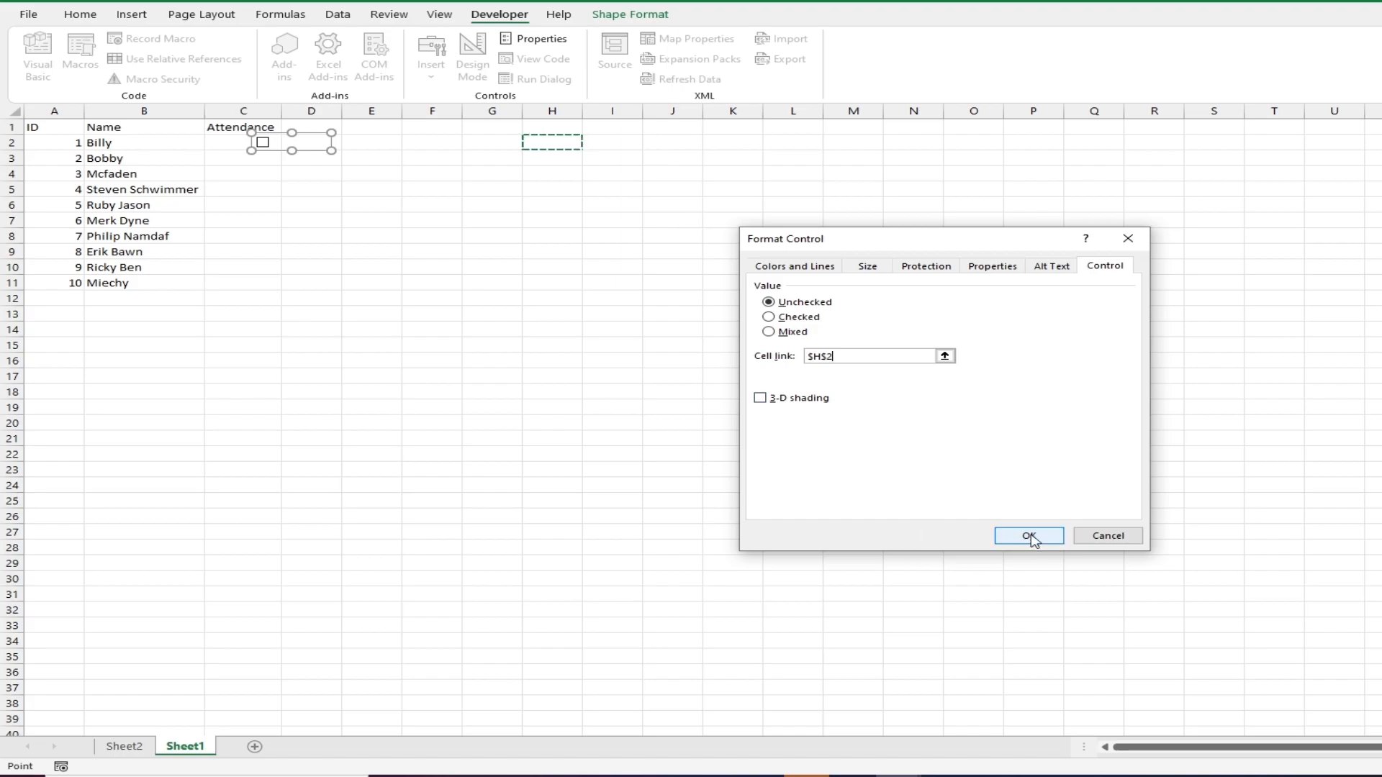
click(1028, 535)
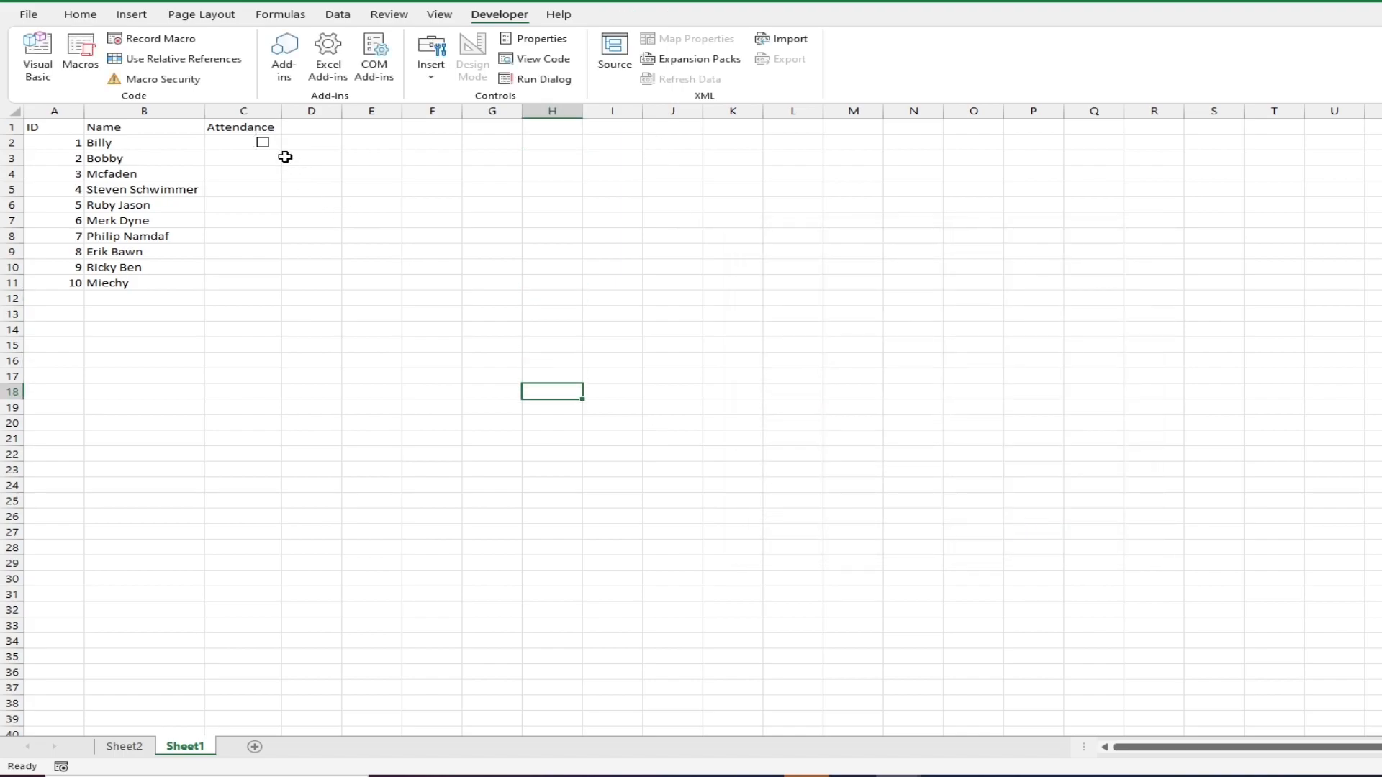
click(262, 143)
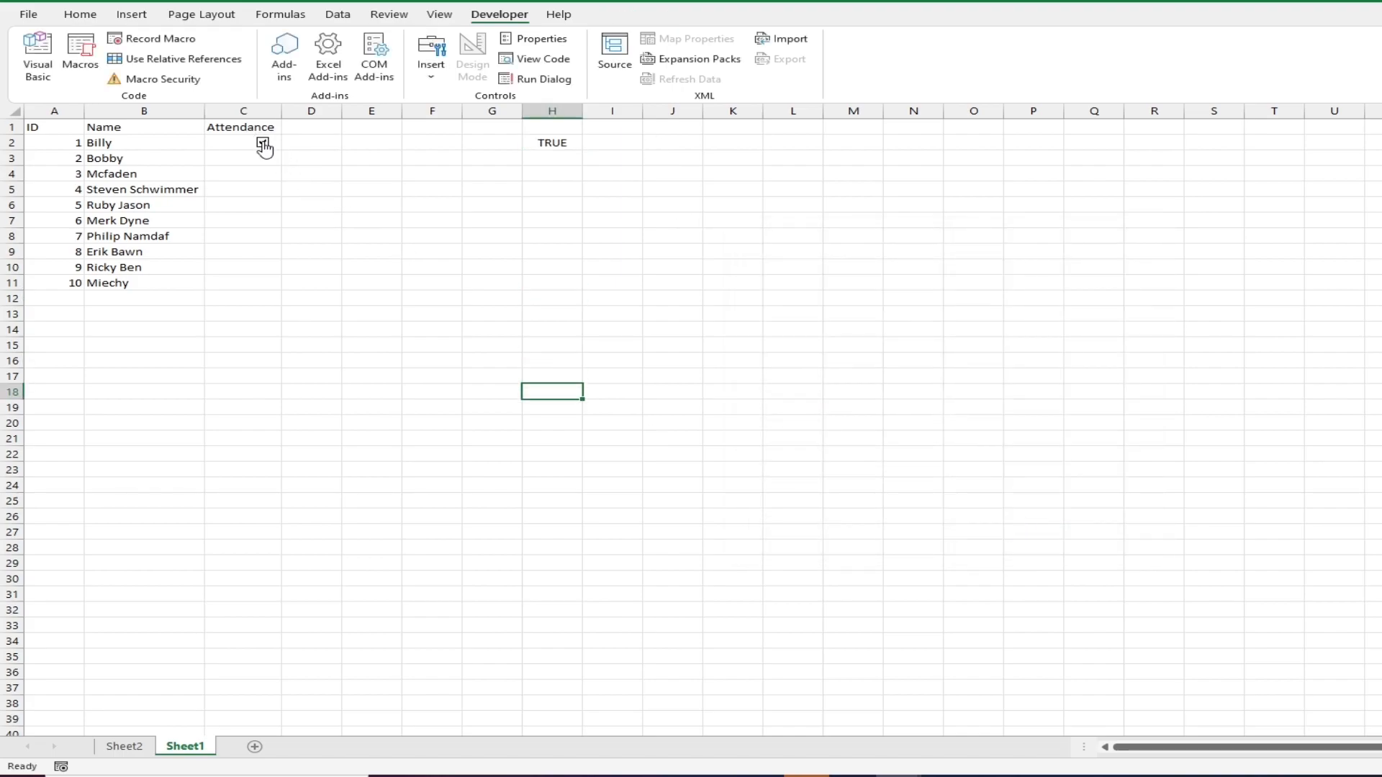
click(262, 142)
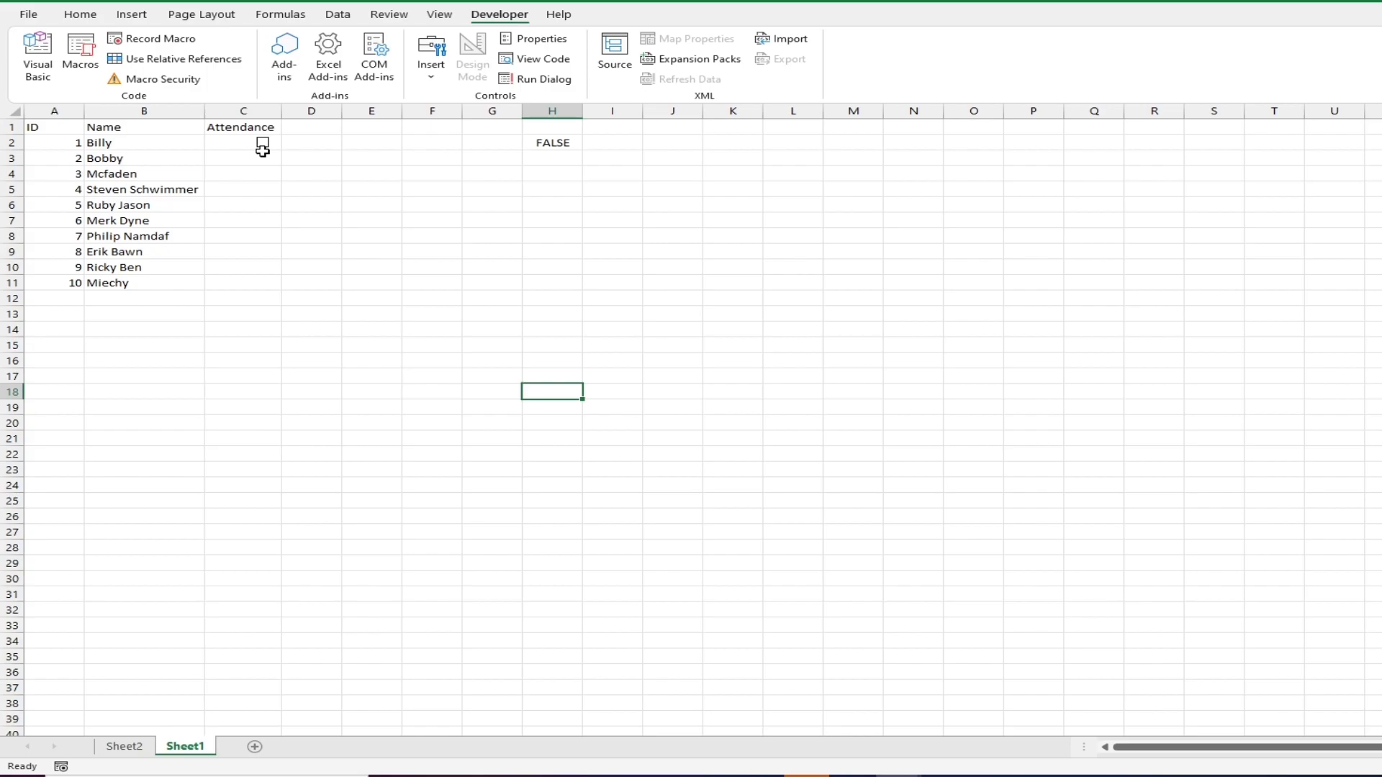
click(262, 142)
text(=)
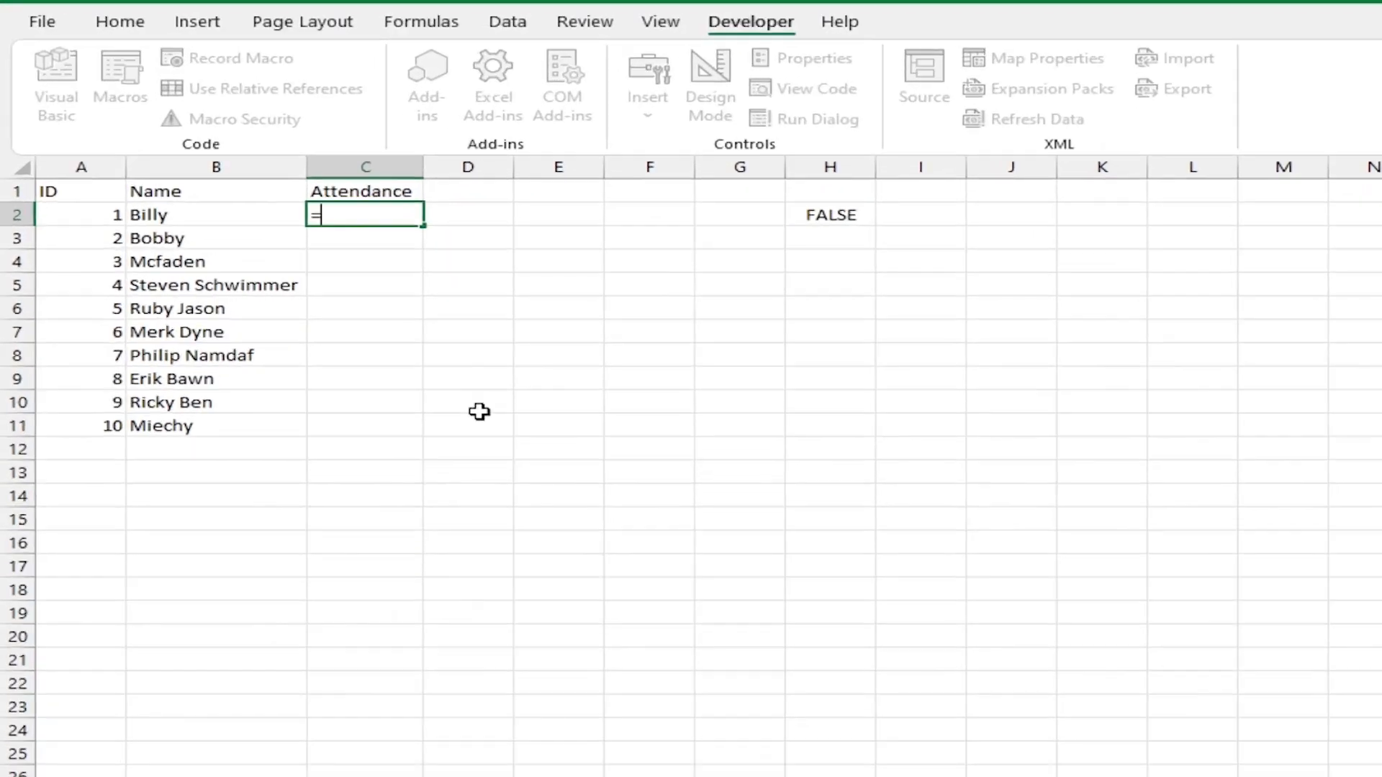
Enter =IF(H2=TRUE,"Present","Absent") in C2 and fill it down for all ten students.
text(IF()
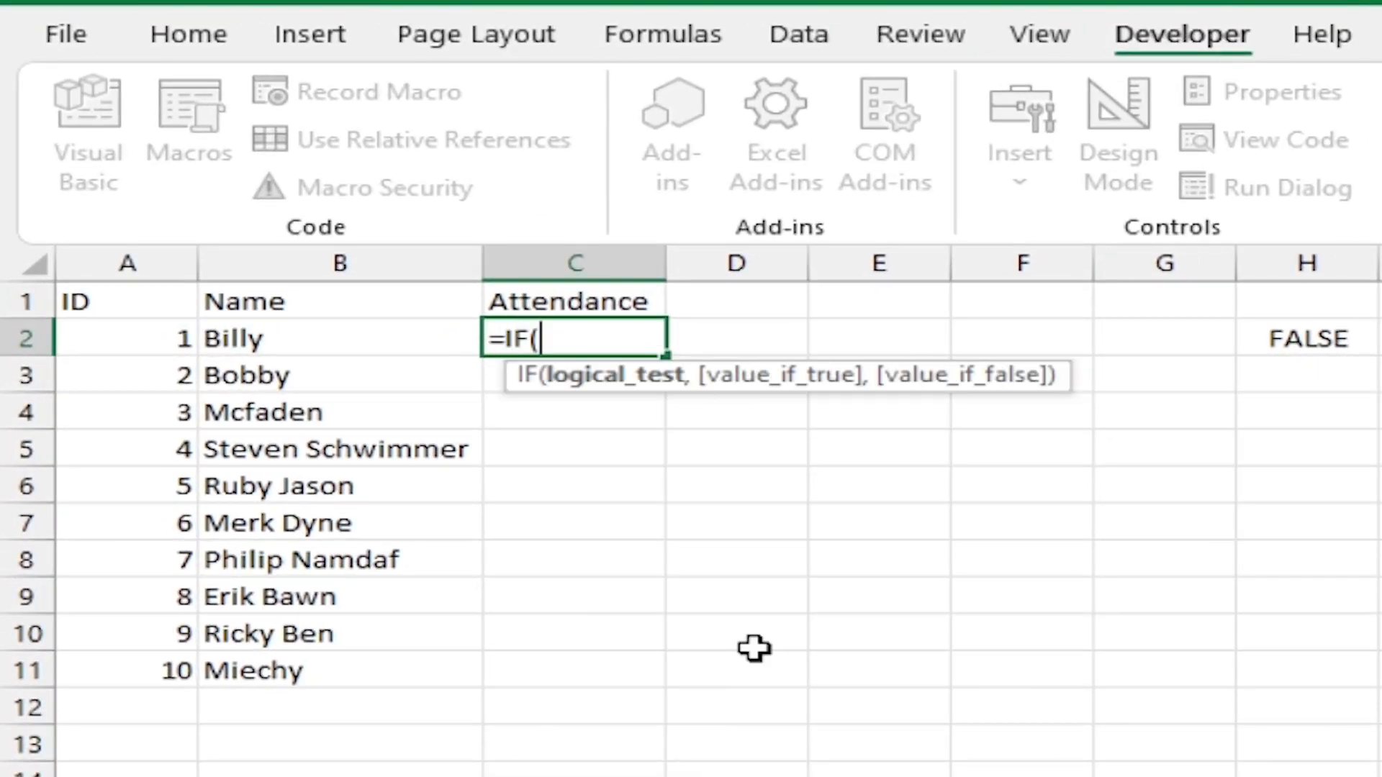
text(H)
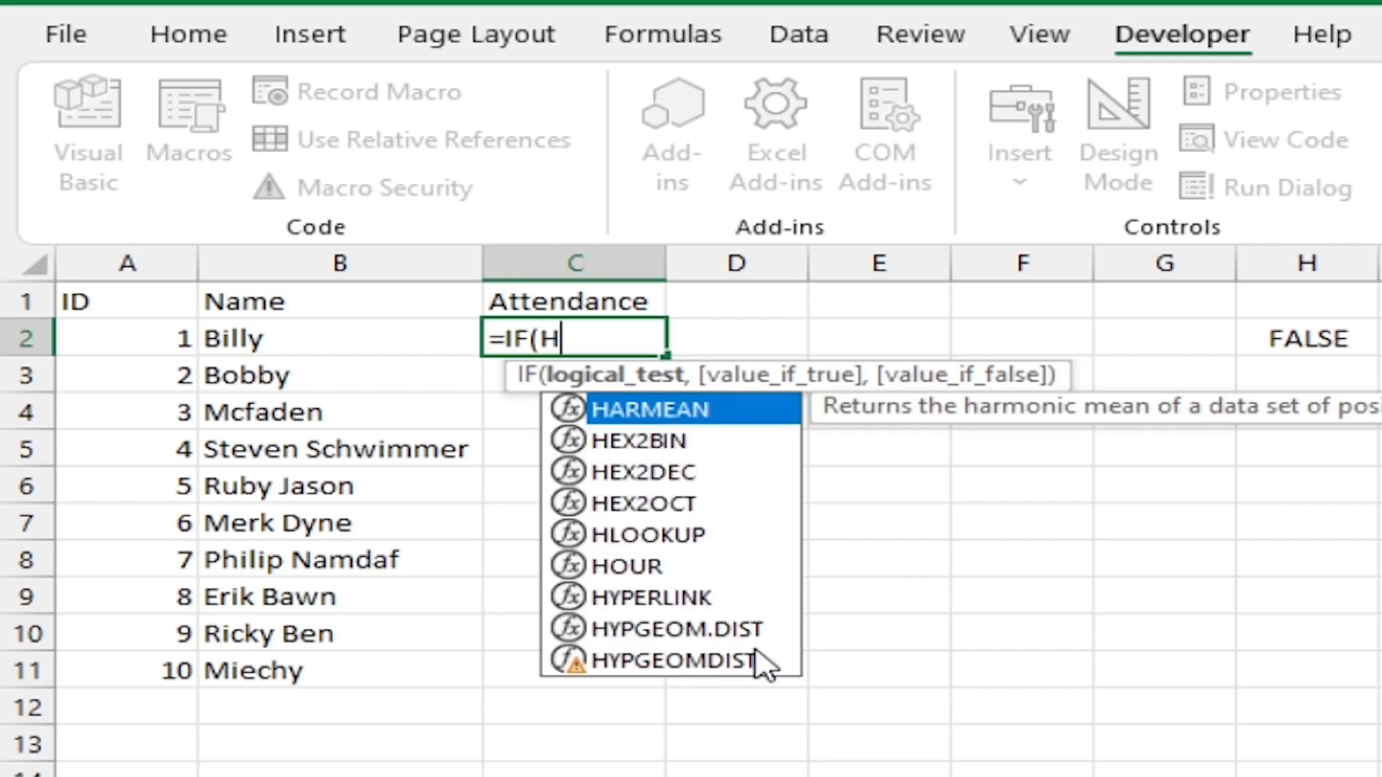
text(2=)
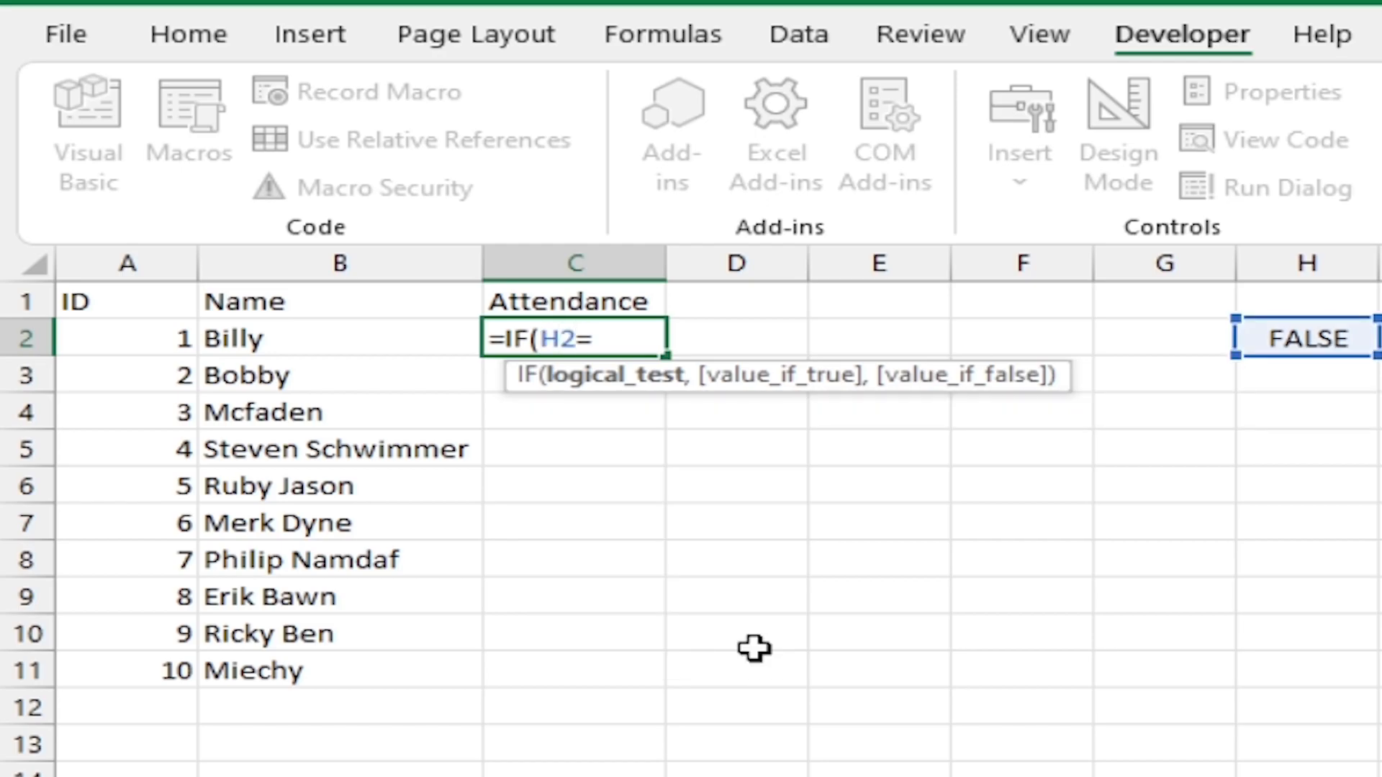
text(TRUE,")
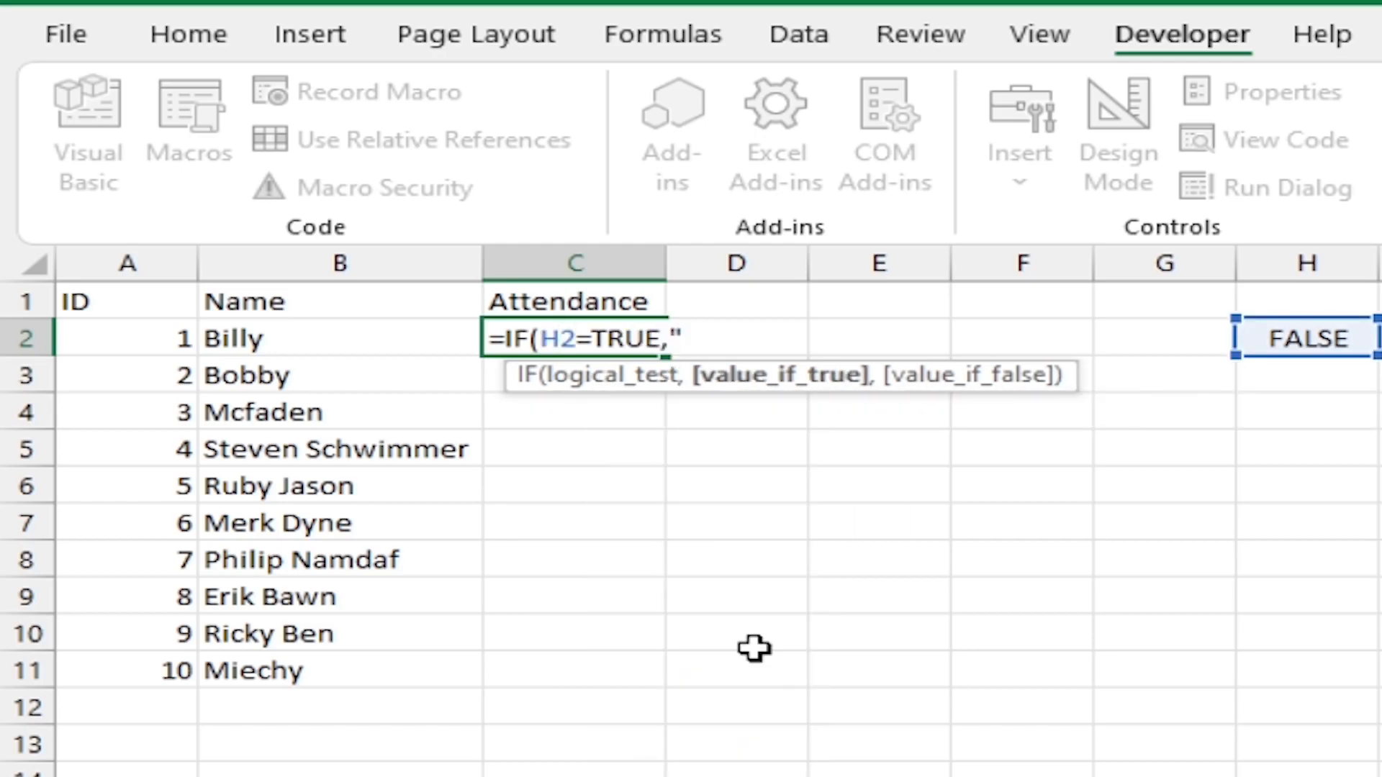
text(Present,)
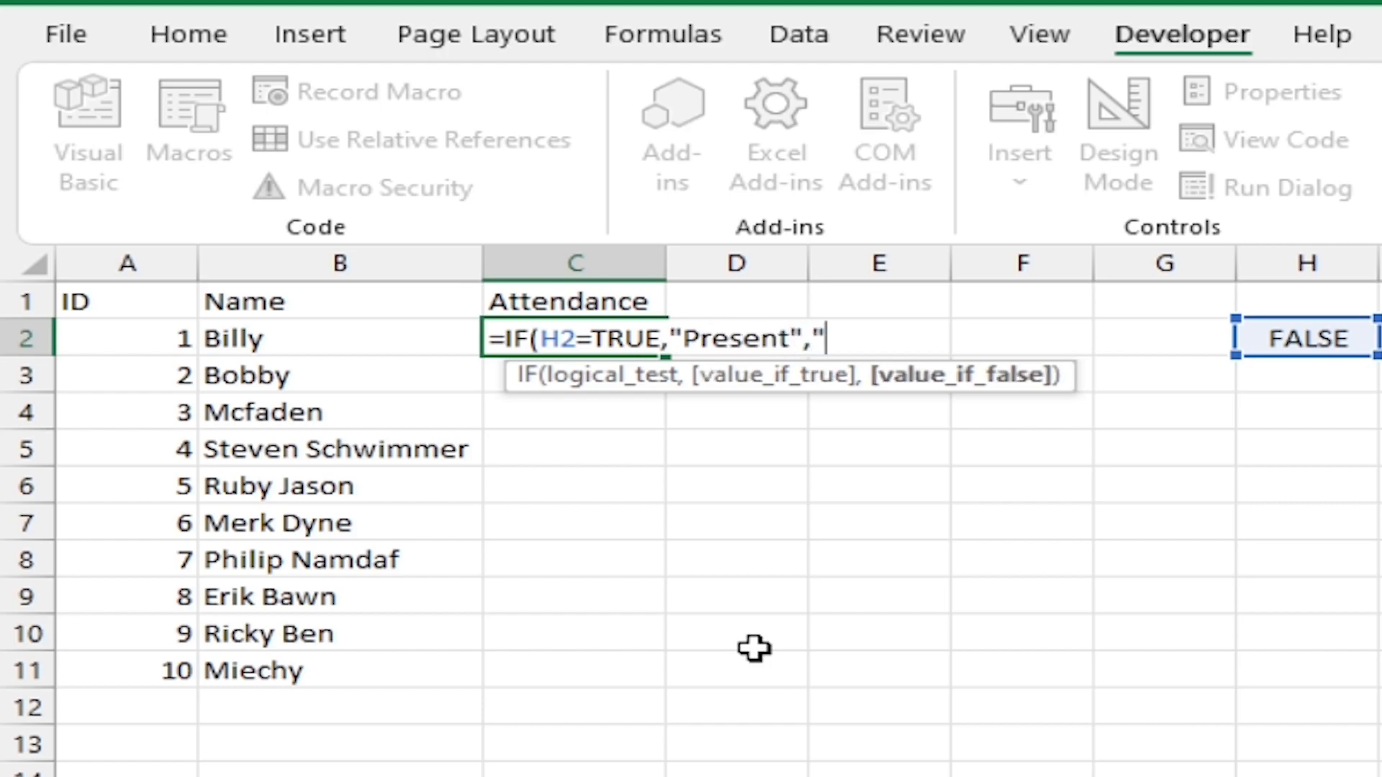
text(Absent")
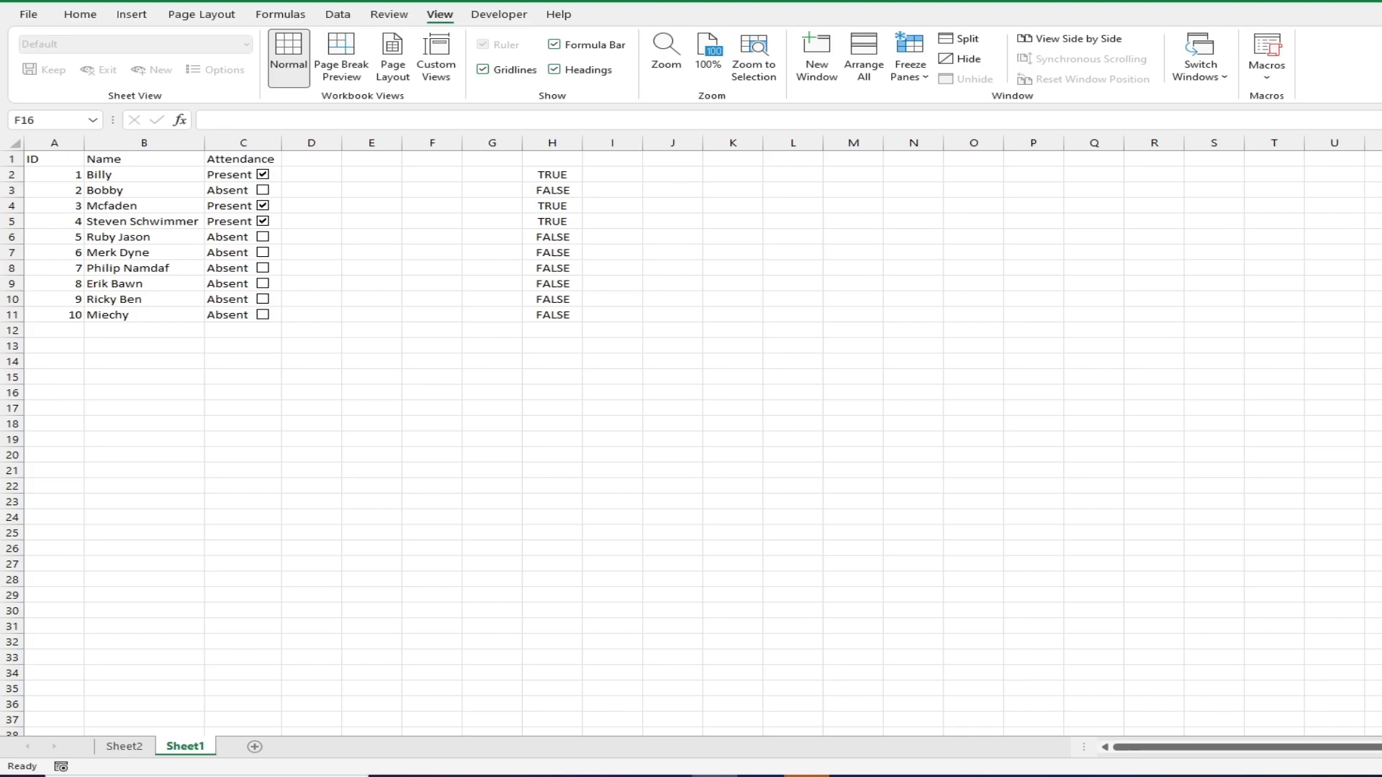
Hide helper column H and tick student 8's attendance box.
click(432, 392)
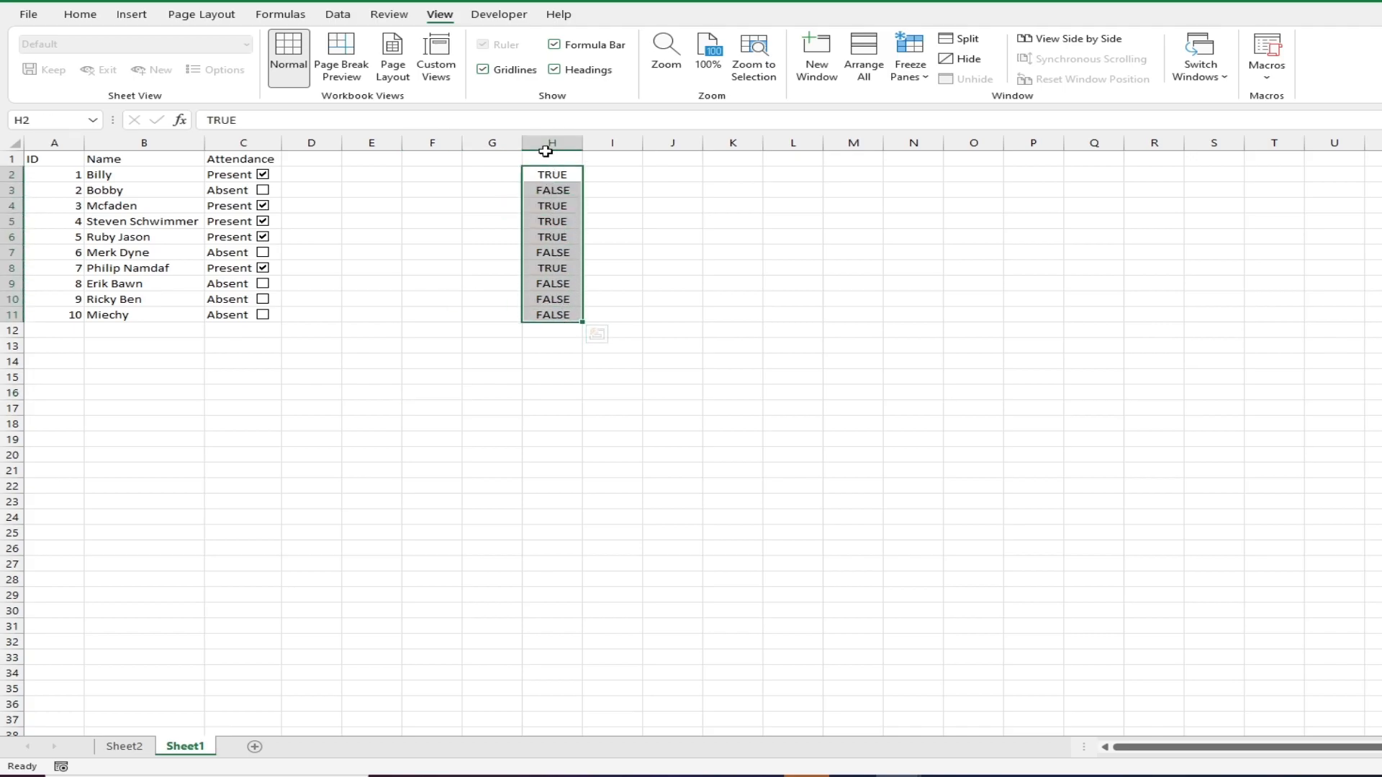
right_click(552, 143)
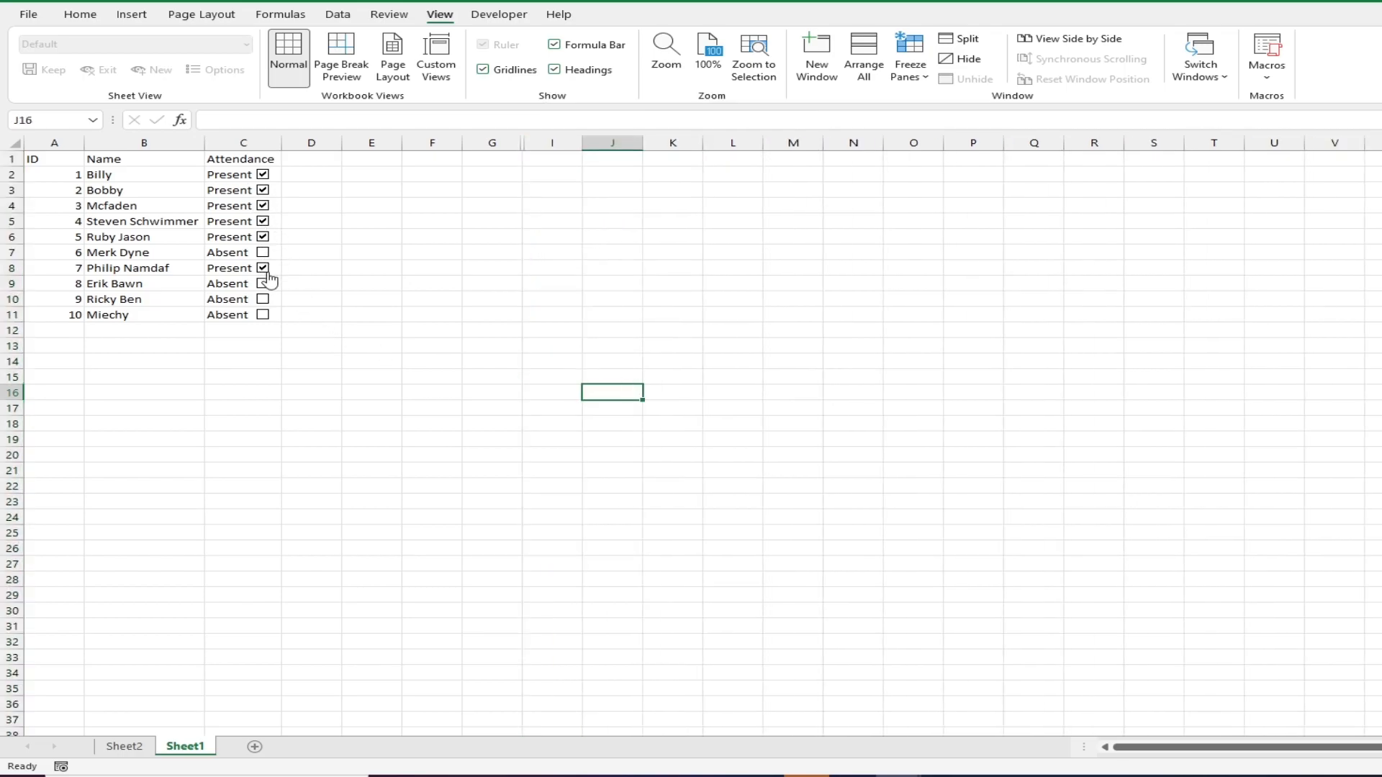
click(262, 283)
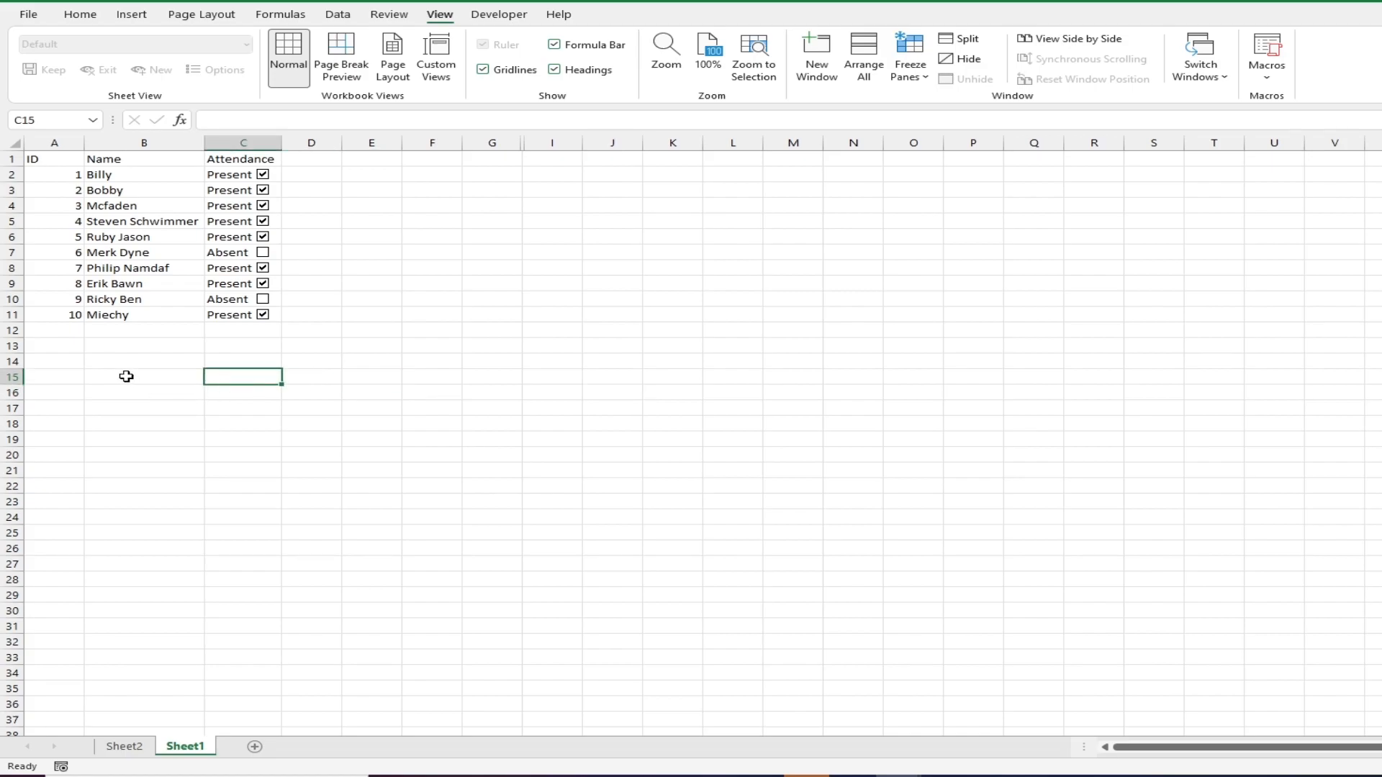
mouse_move(131, 360)
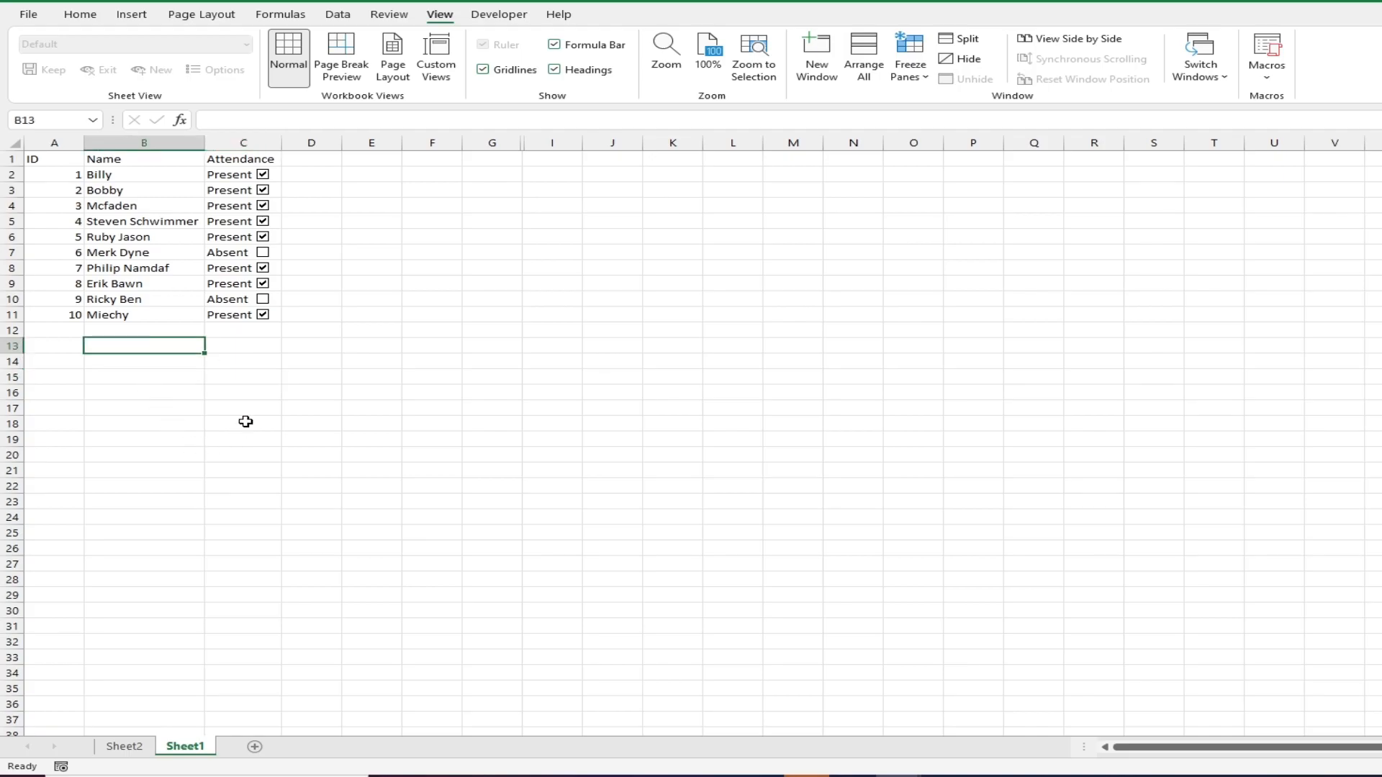
Enter =COUNTIF(C2:C11,"Present") in B13 to total present students.
text(=)
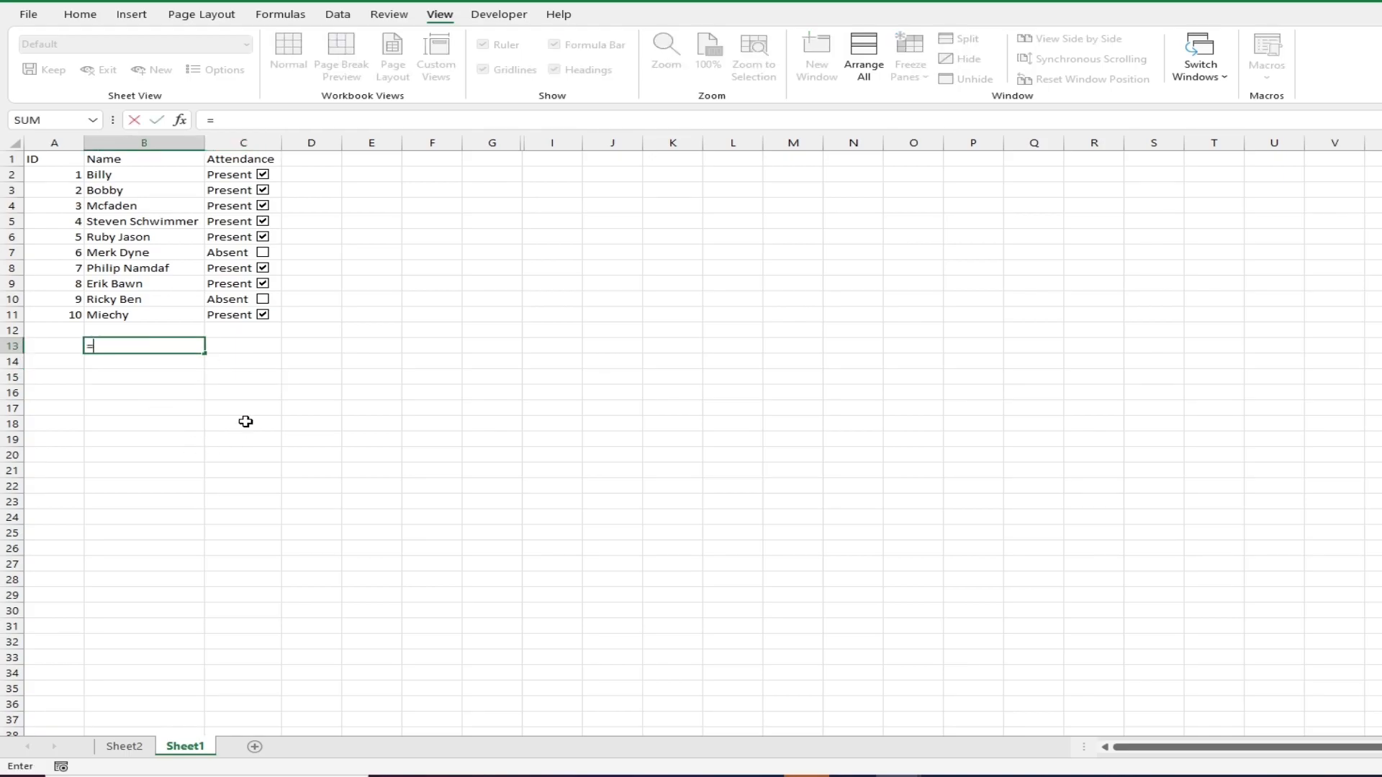
text(COUNTIF()
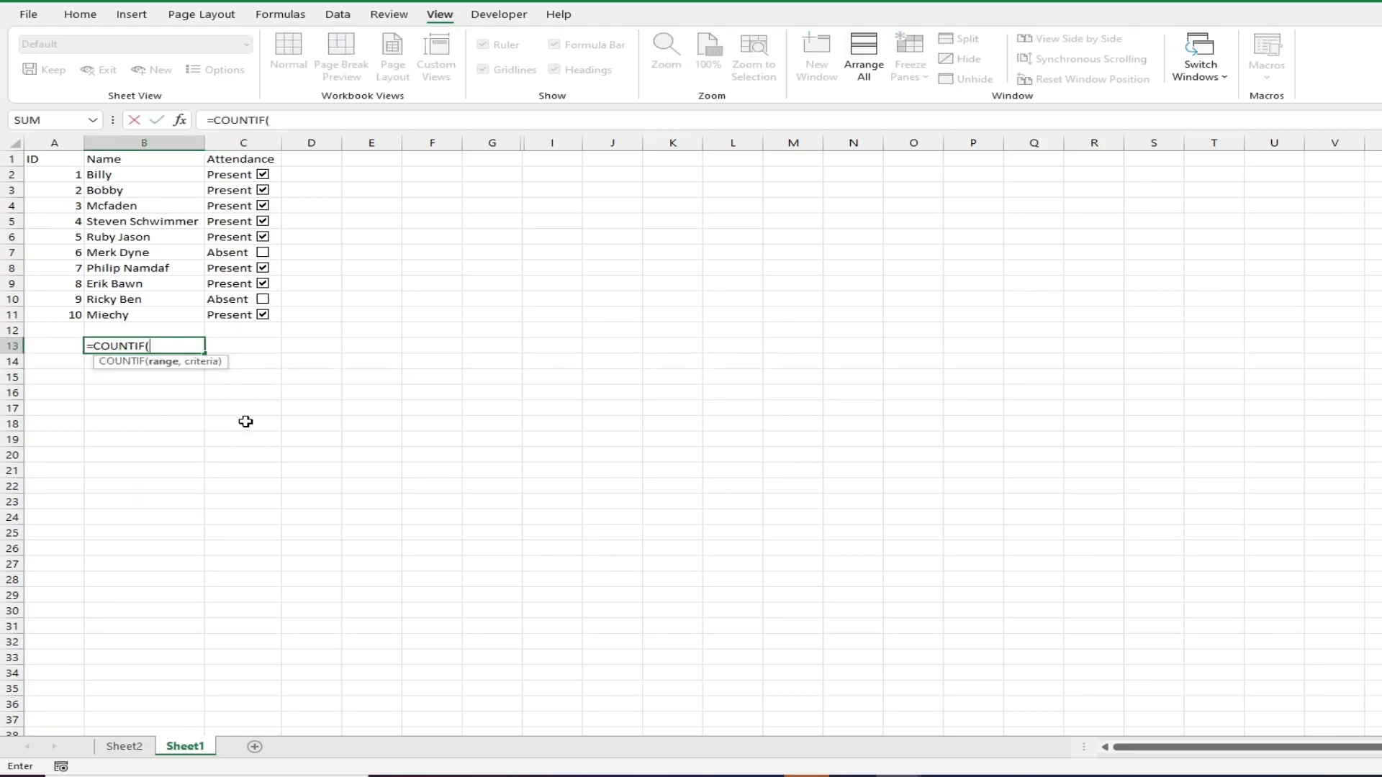
mouse_move(389, 468)
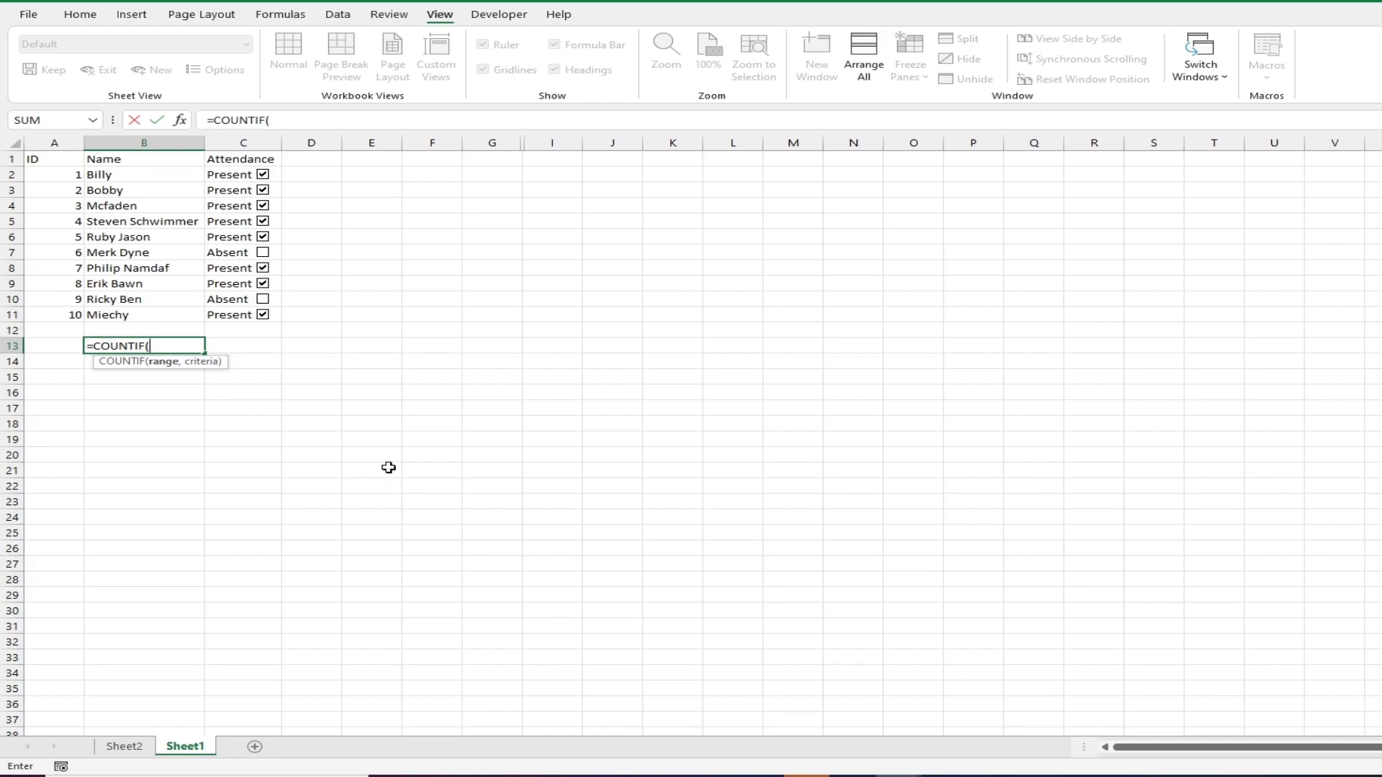
mouse_move(370, 426)
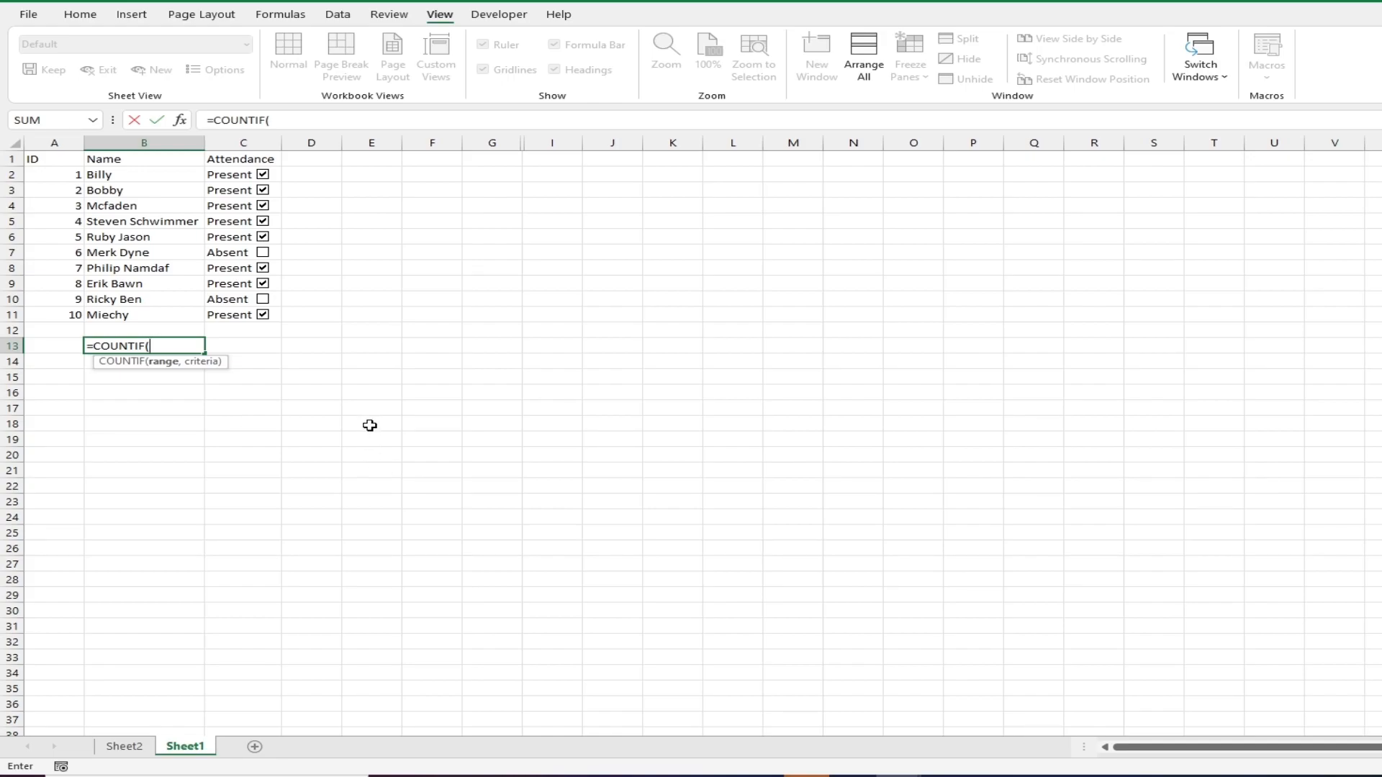
mouse_move(348, 292)
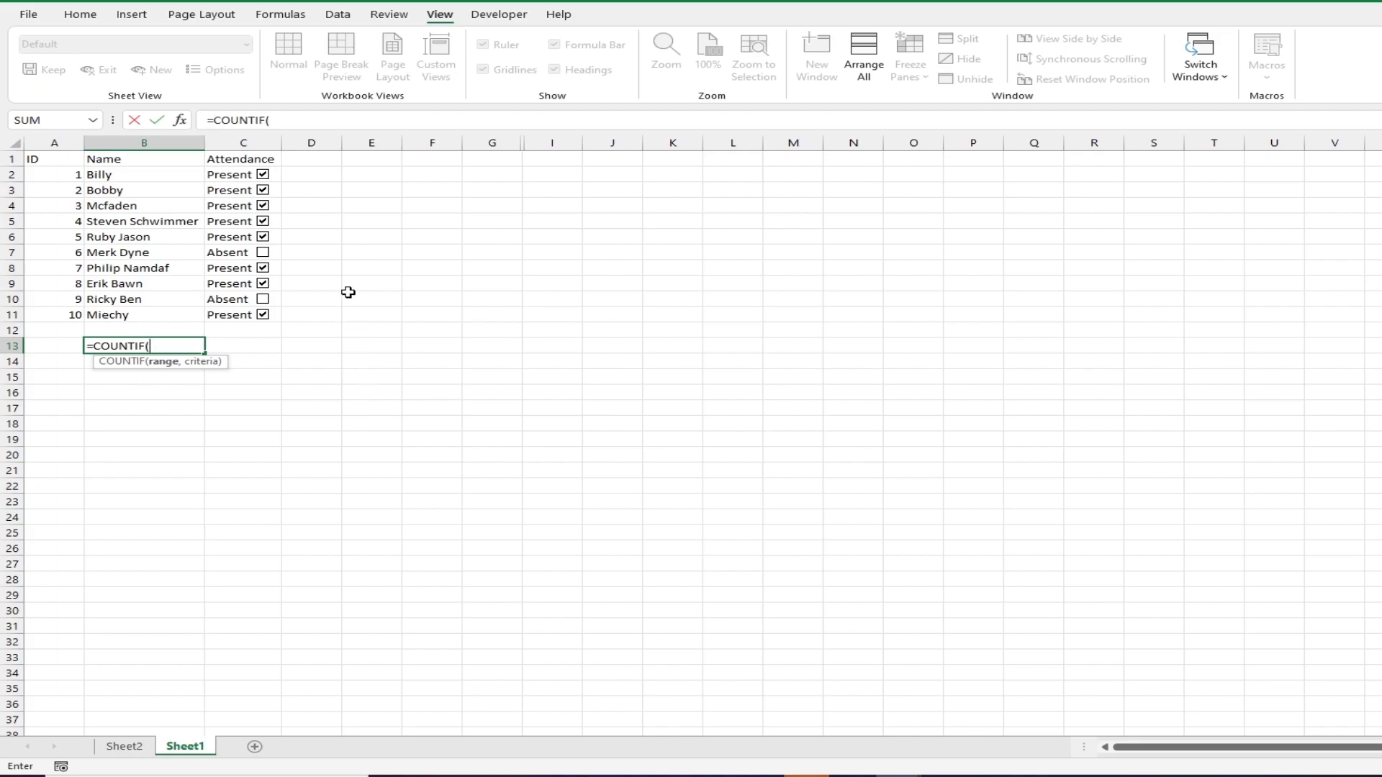
drag(242, 174, 242, 252)
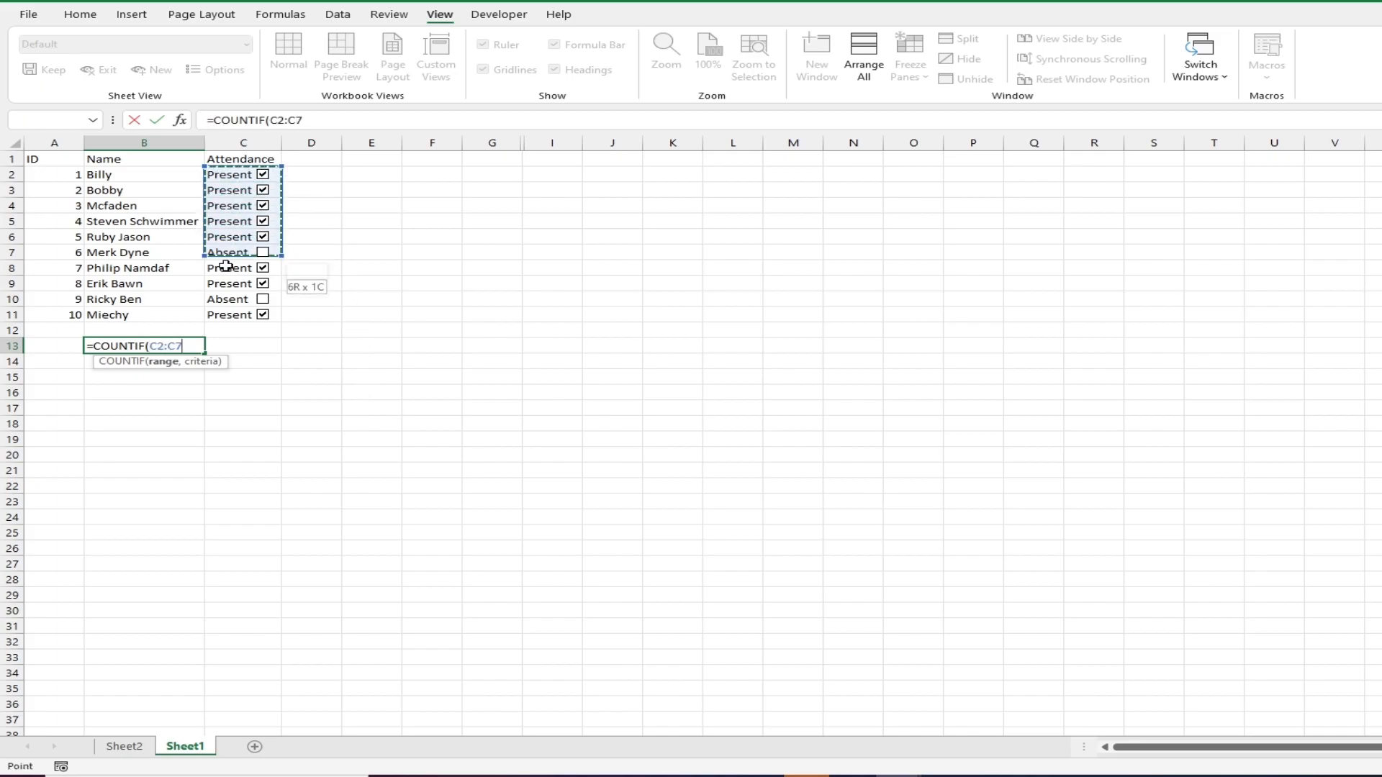
drag(242, 252, 242, 315)
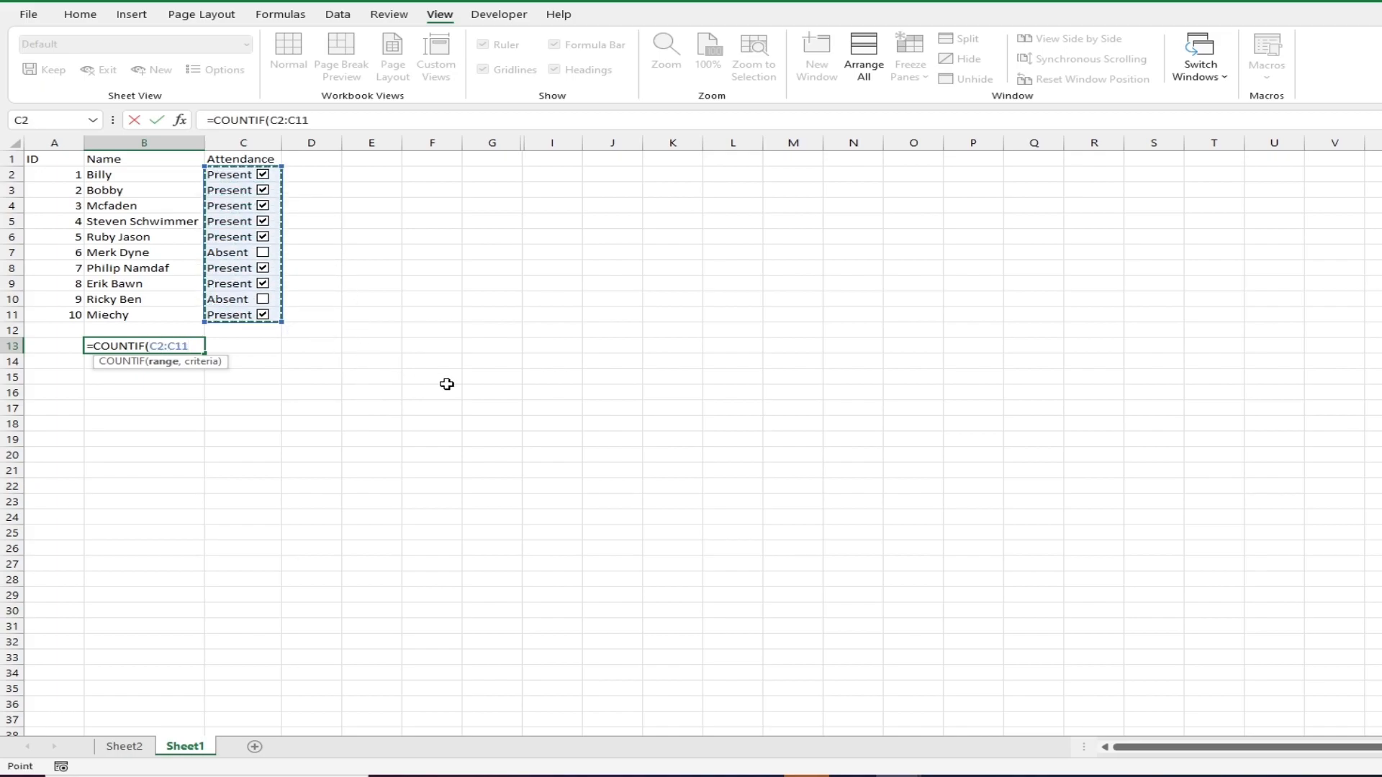
text(,)
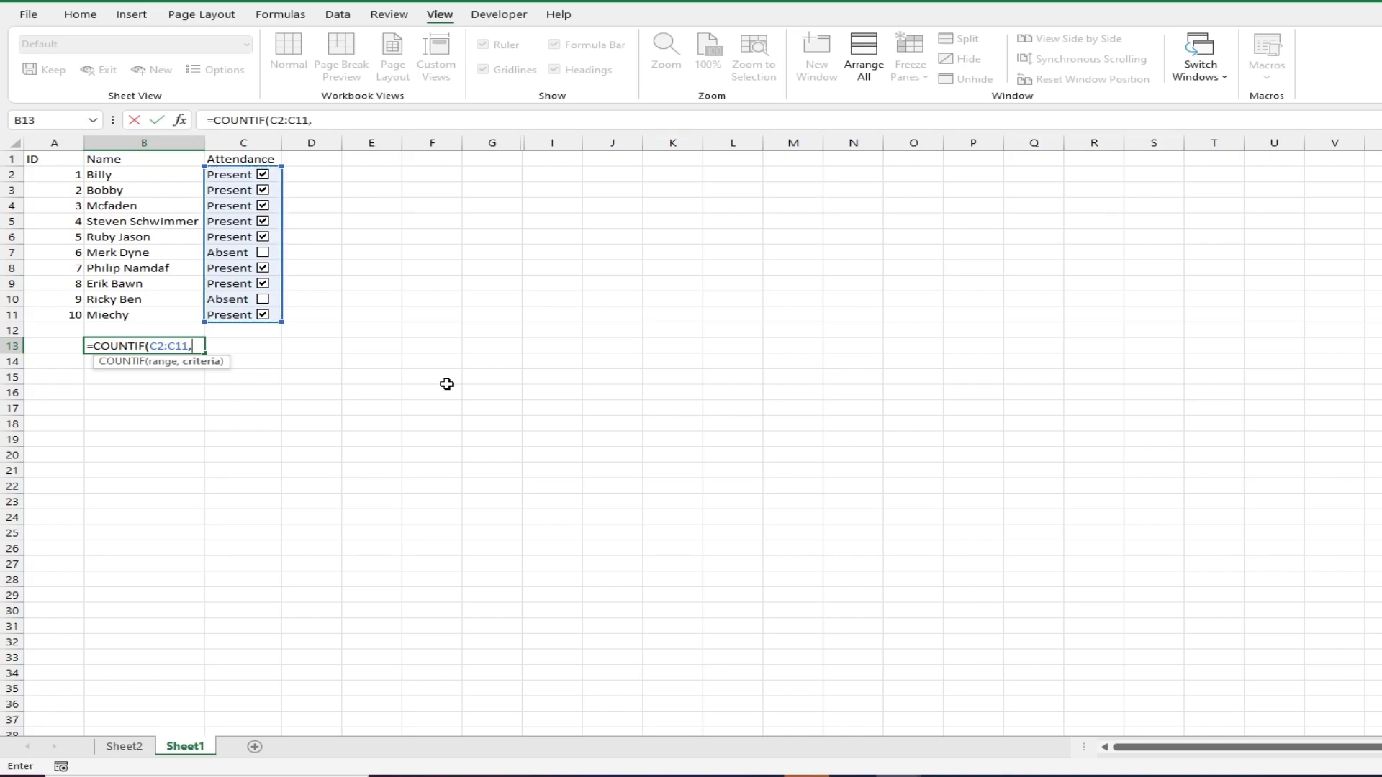
text("Prese)
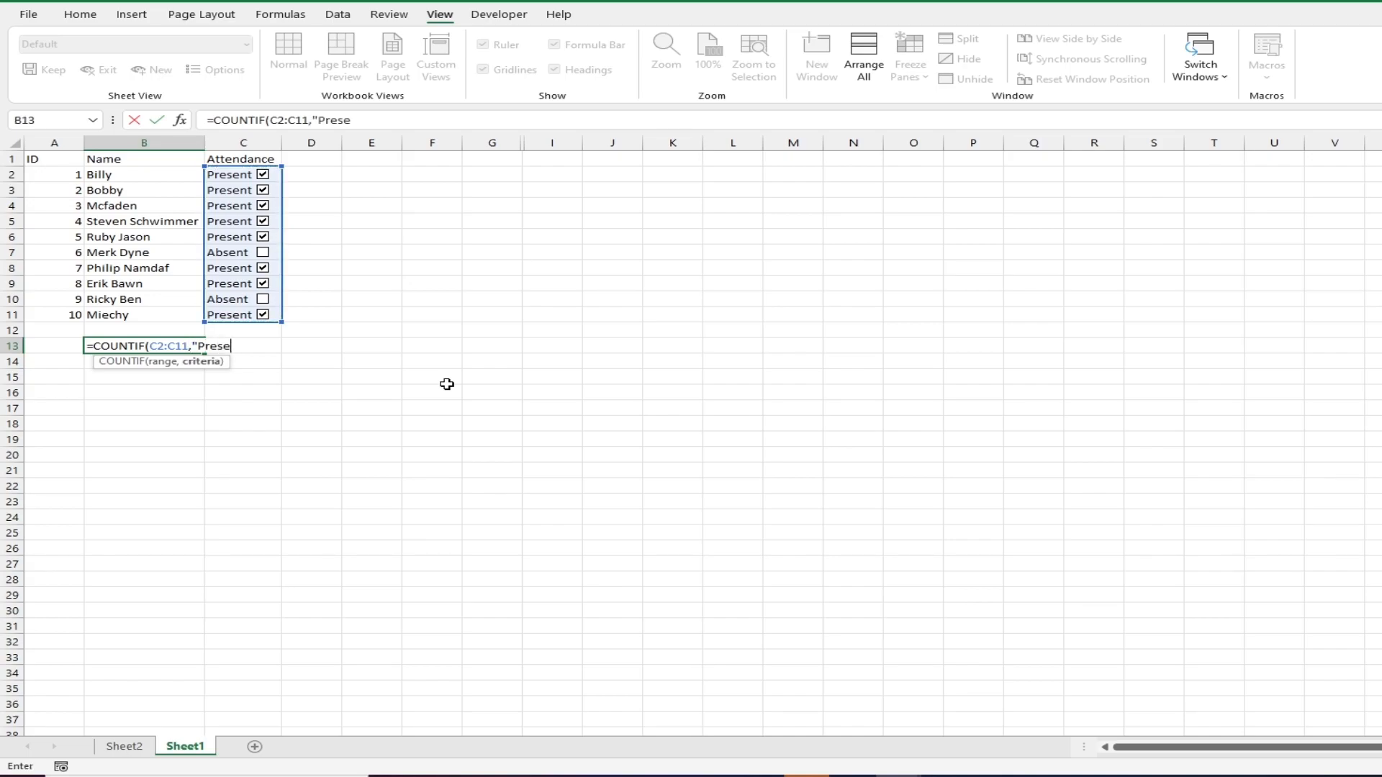
text(nt")
click(144, 362)
text(=COUNTIF()
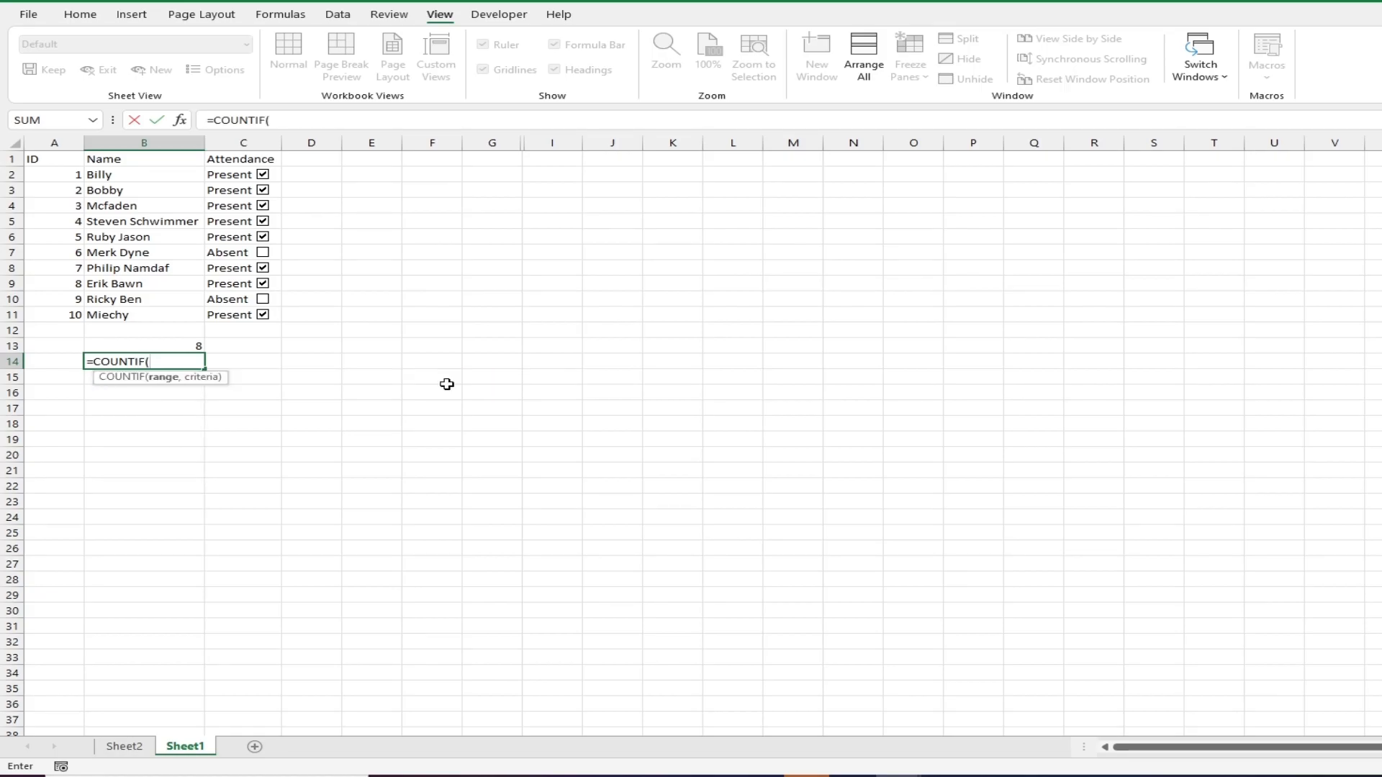
Enter =COUNTIF(C2:C11,"Absent") in B14 and label A13:A14 Present and Absent.
drag(242, 174, 242, 236)
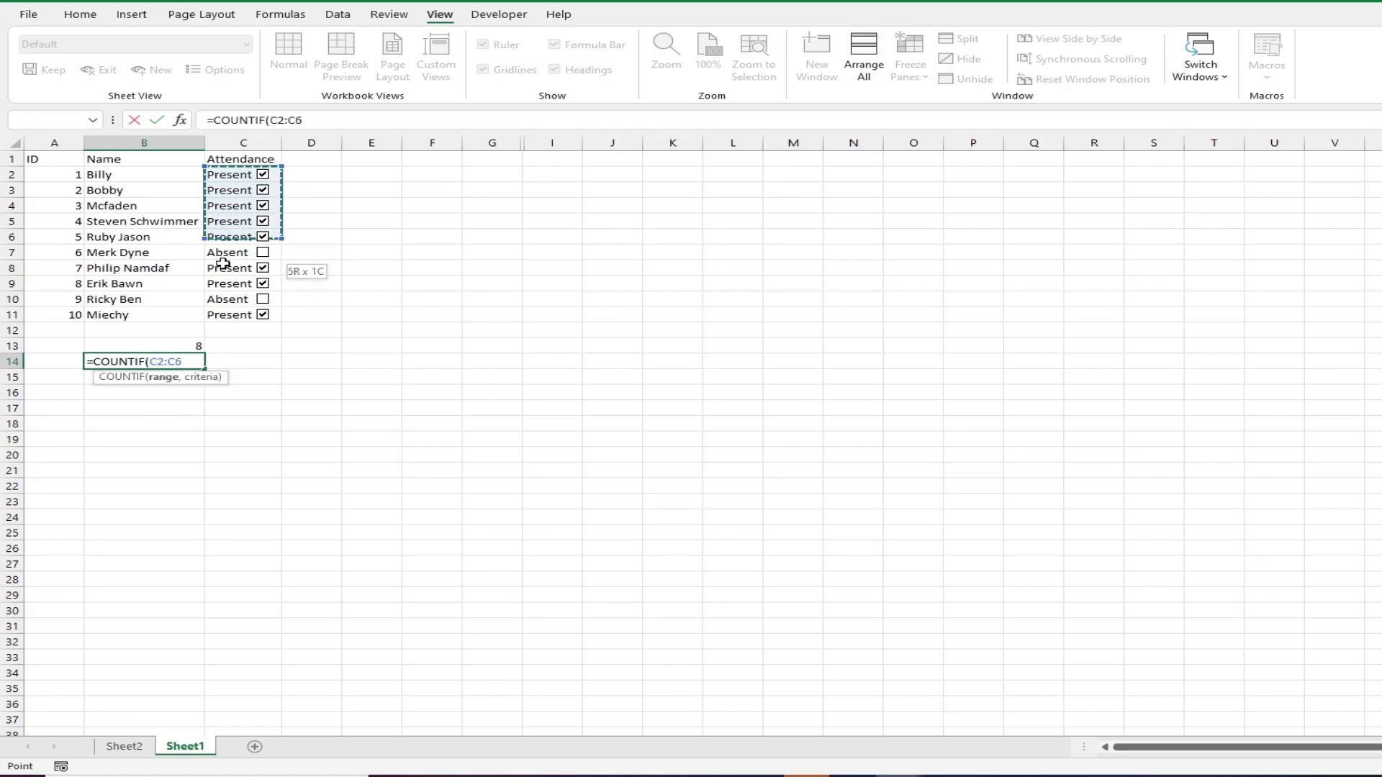
drag(242, 236, 242, 315)
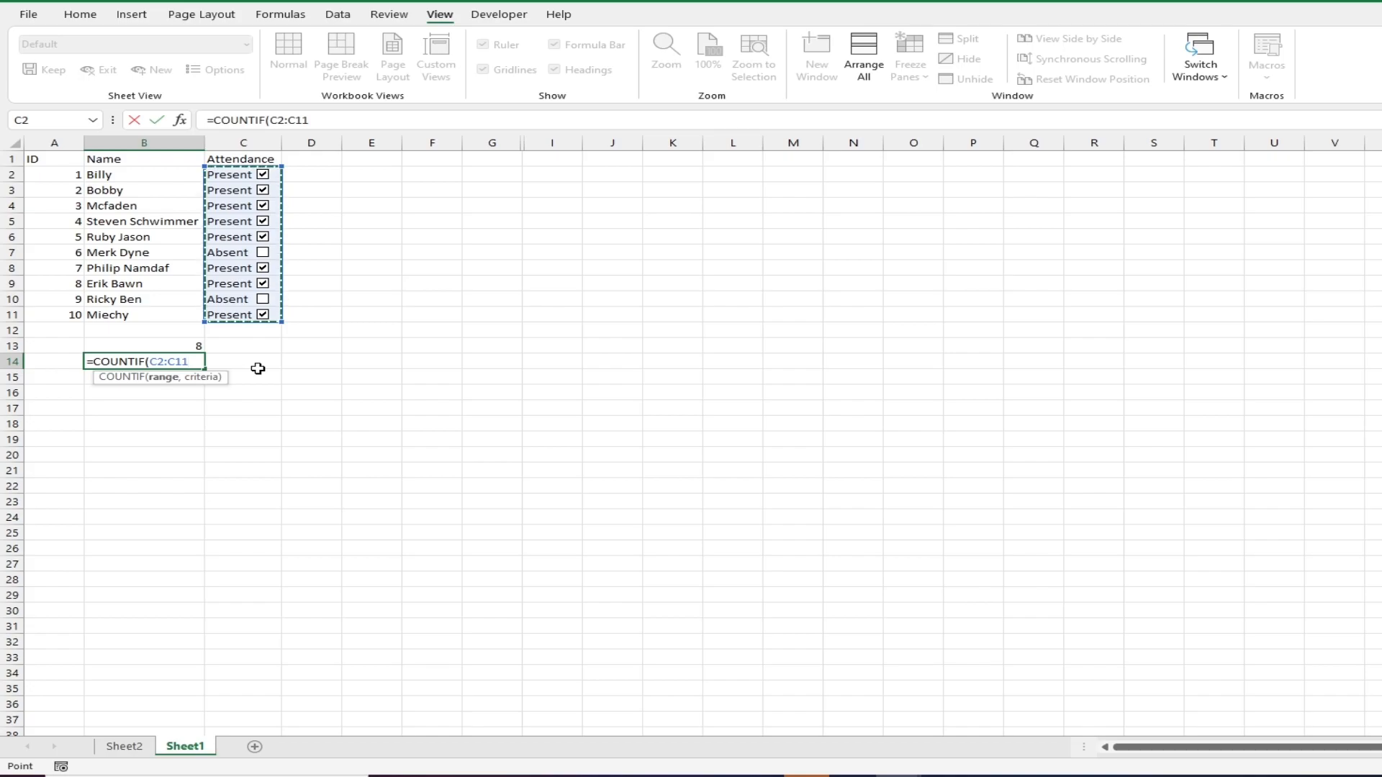
text(,"Ab)
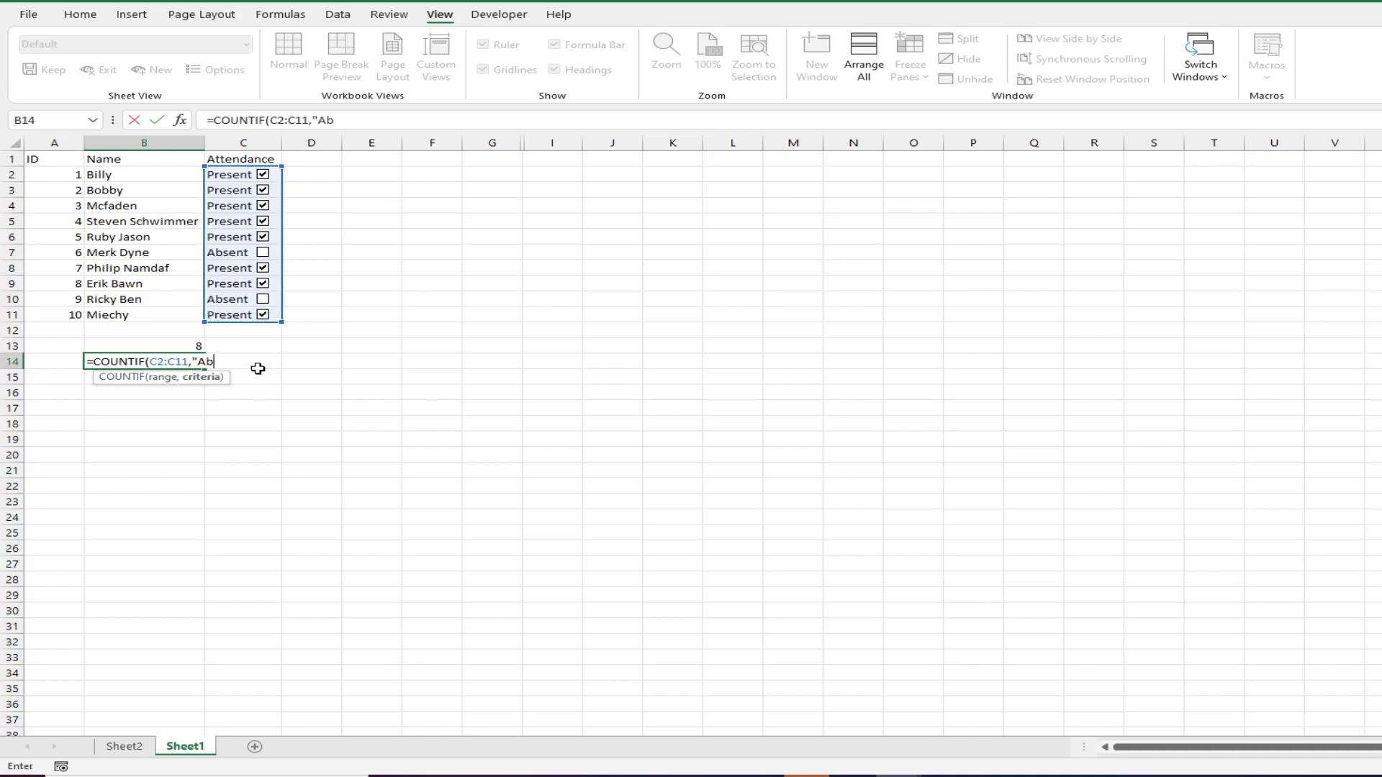
text(sent:)
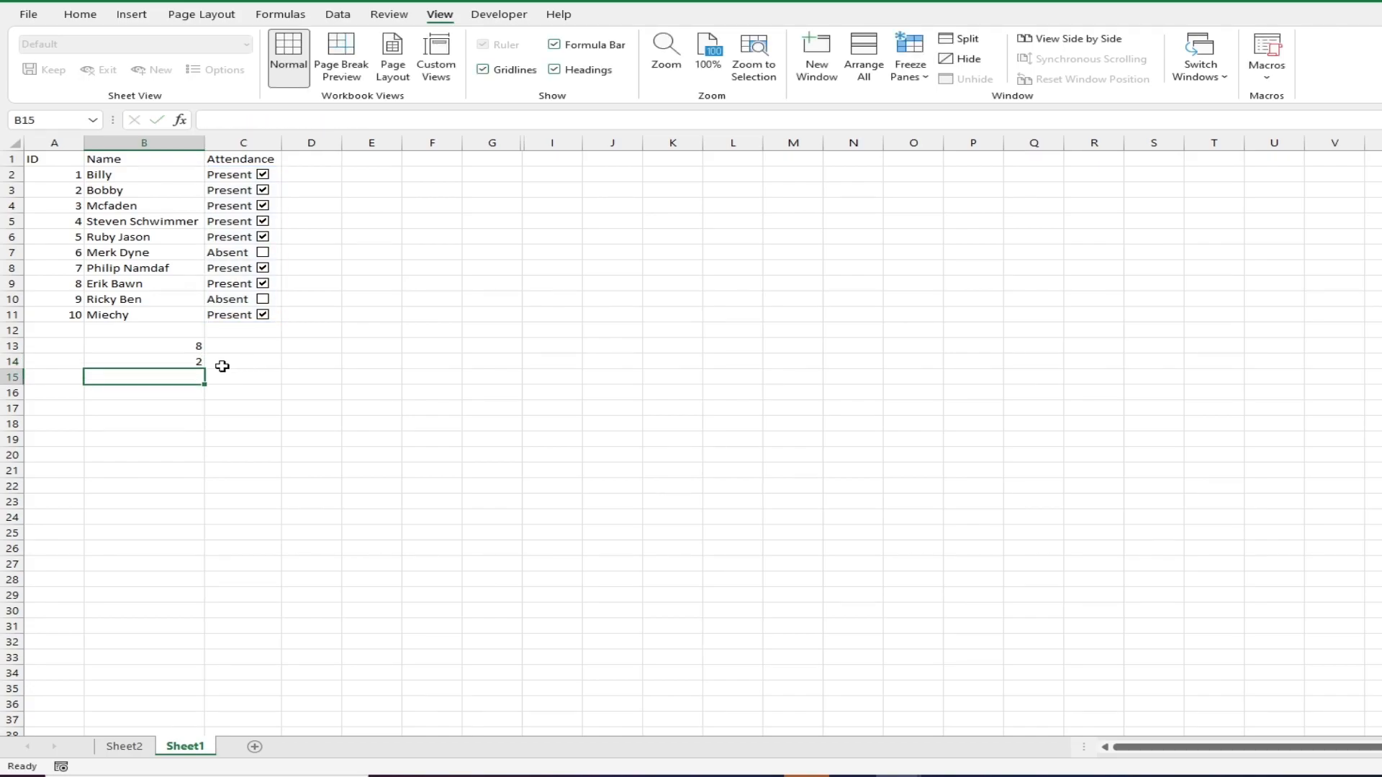
text(Pres)
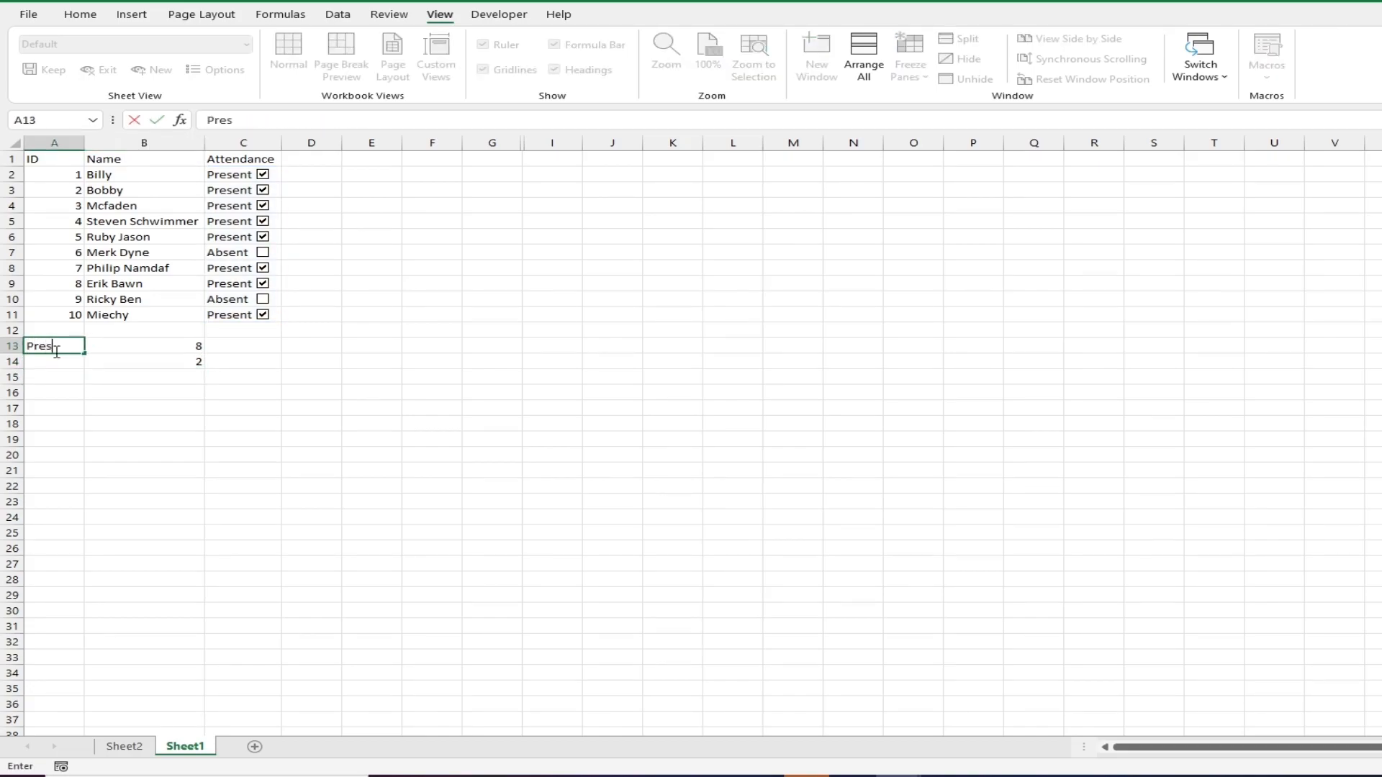
text(Absen)
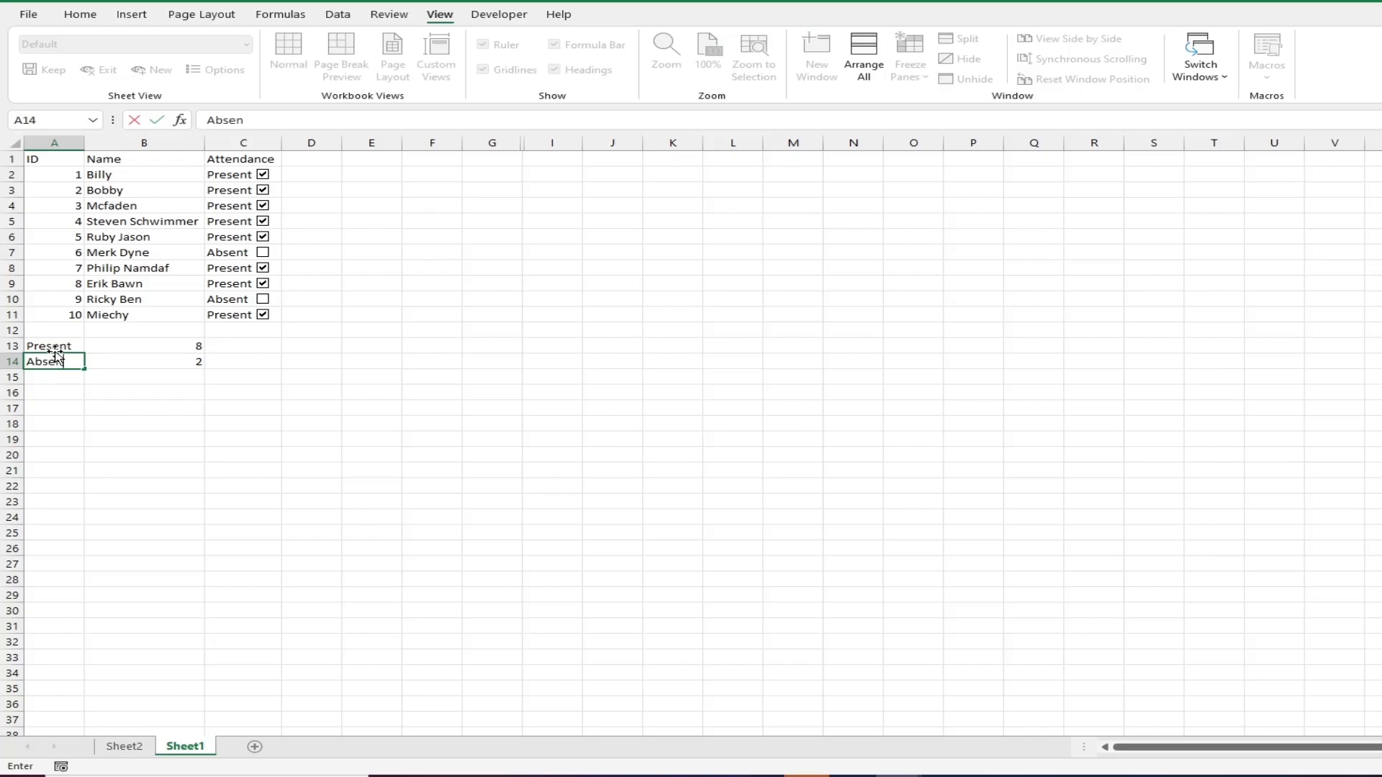